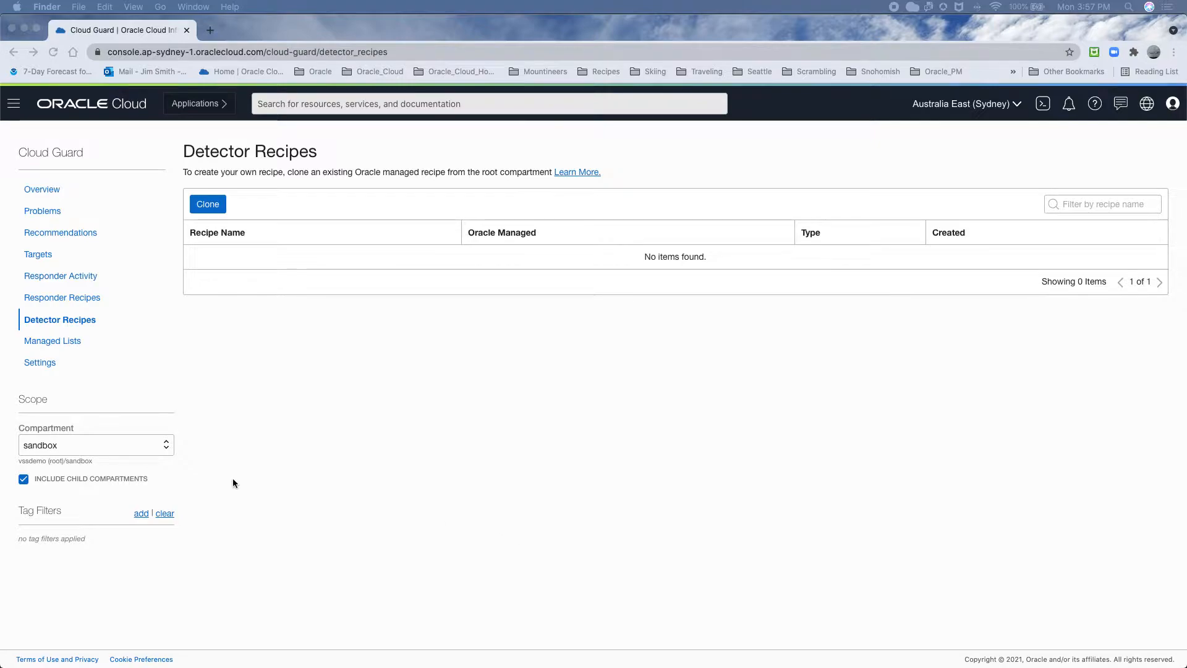
mouse_move(65, 449)
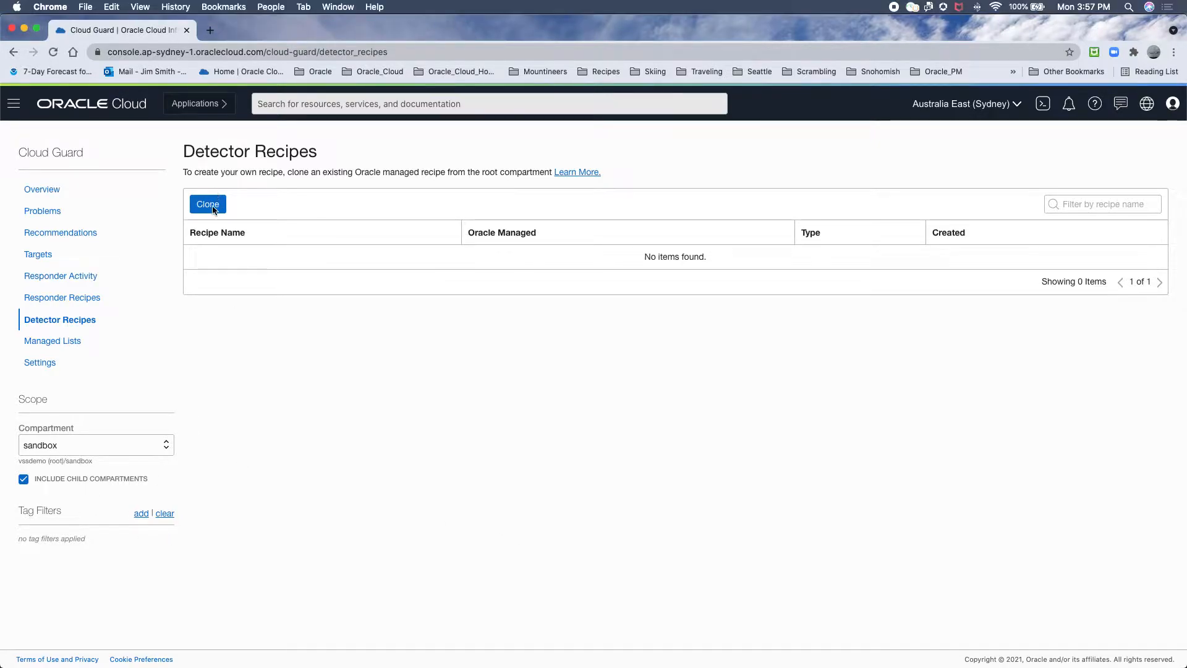
Start cloning a detector recipe from the Detector Recipes page.
left_click(207, 204)
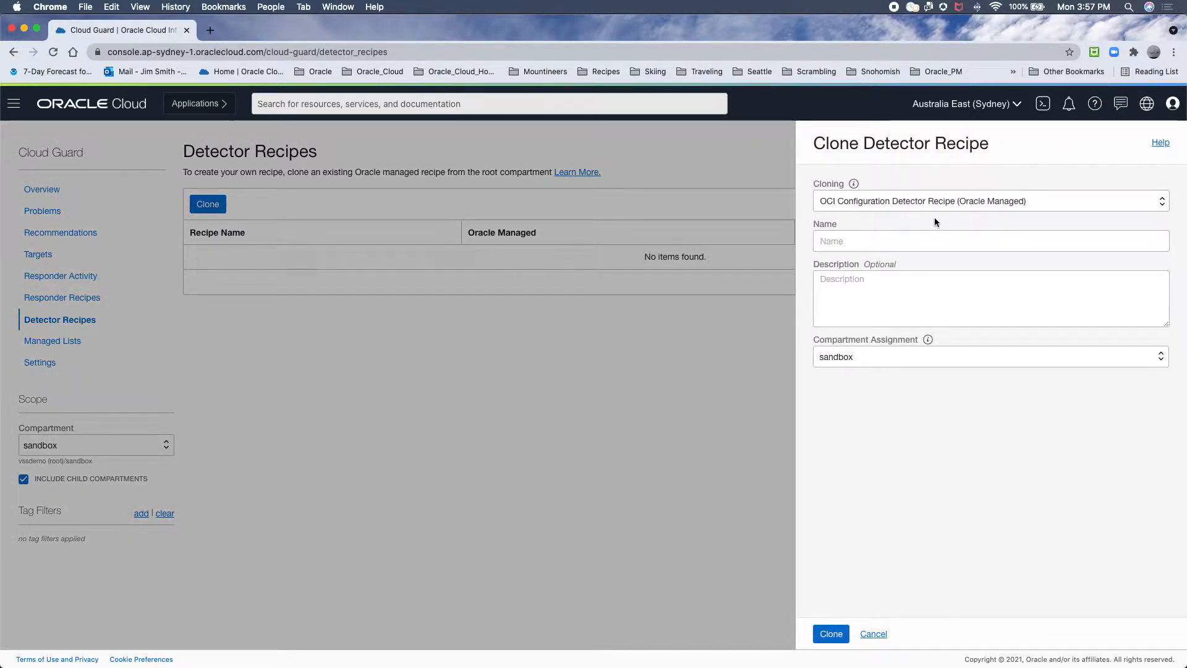
Clone the OCI Configuration recipe as 'Detectors_Scanning' into the sandbox compartment.
left_click(984, 241)
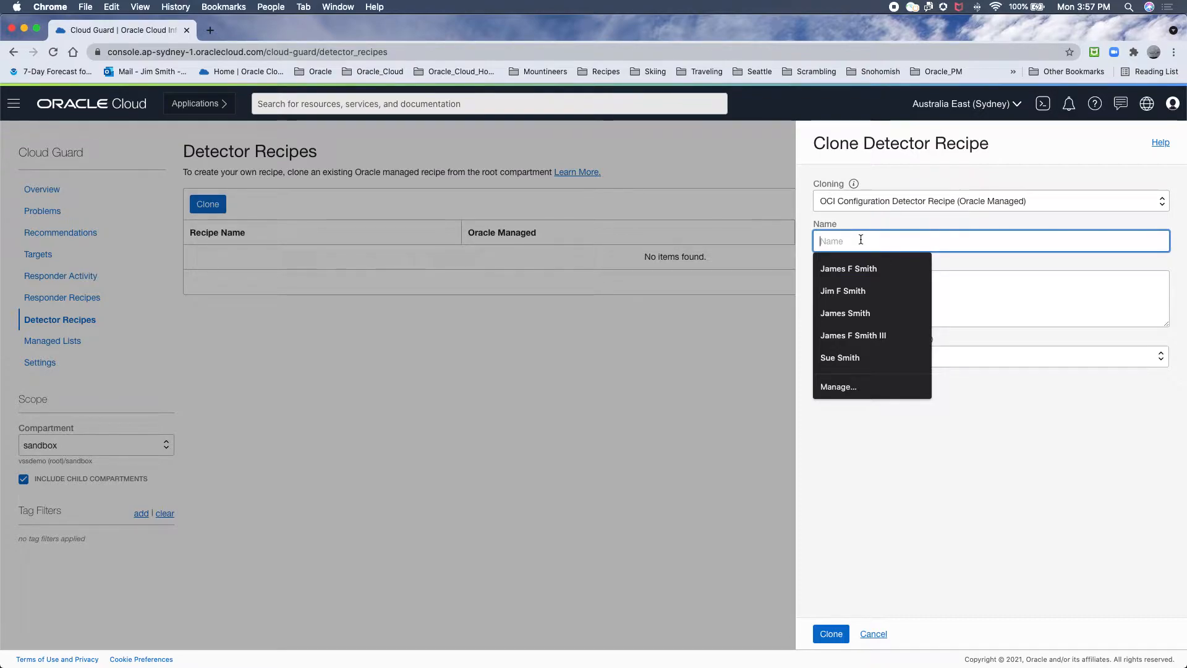
type("De")
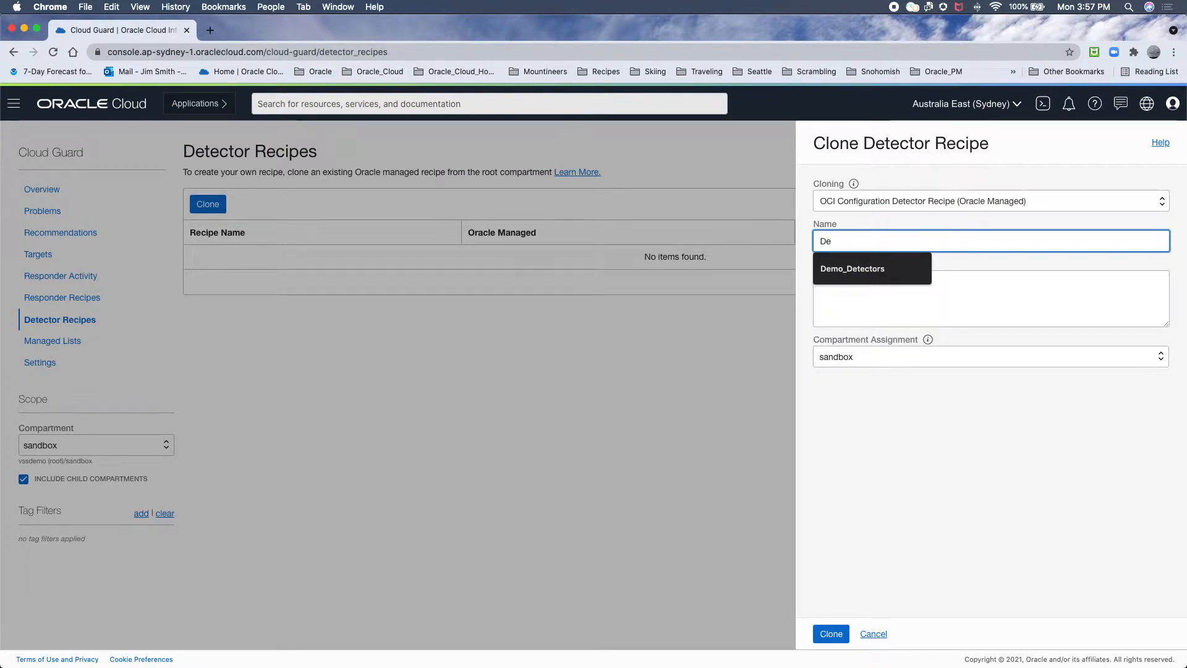
type("Detectors_Sc")
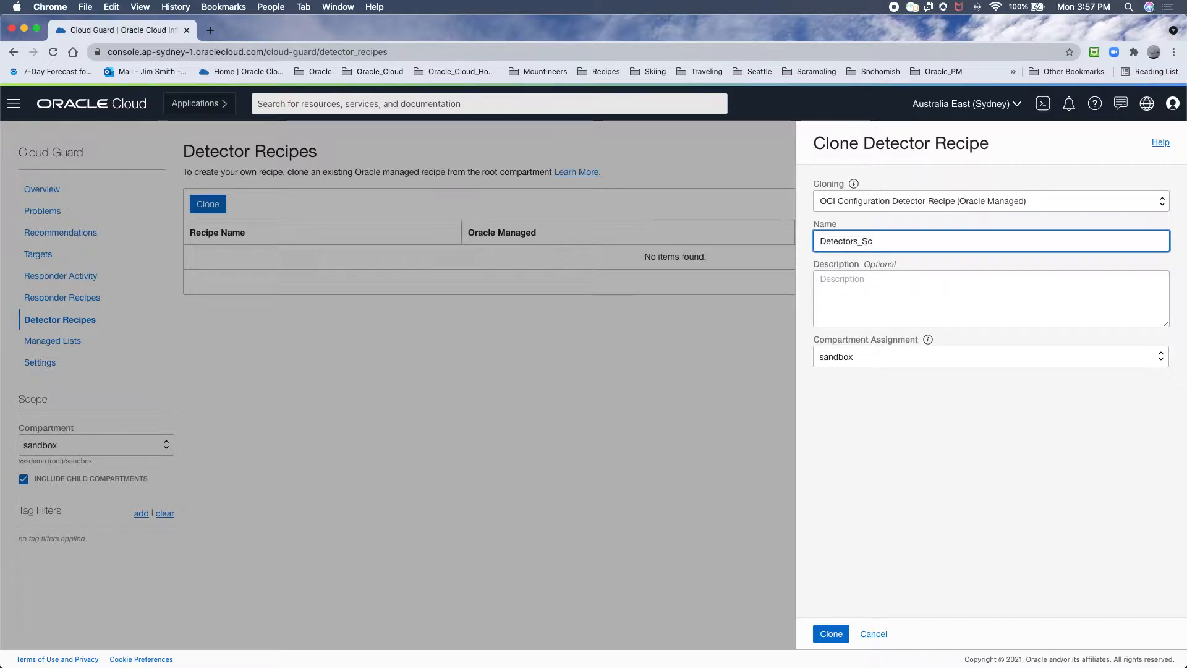
type("anning")
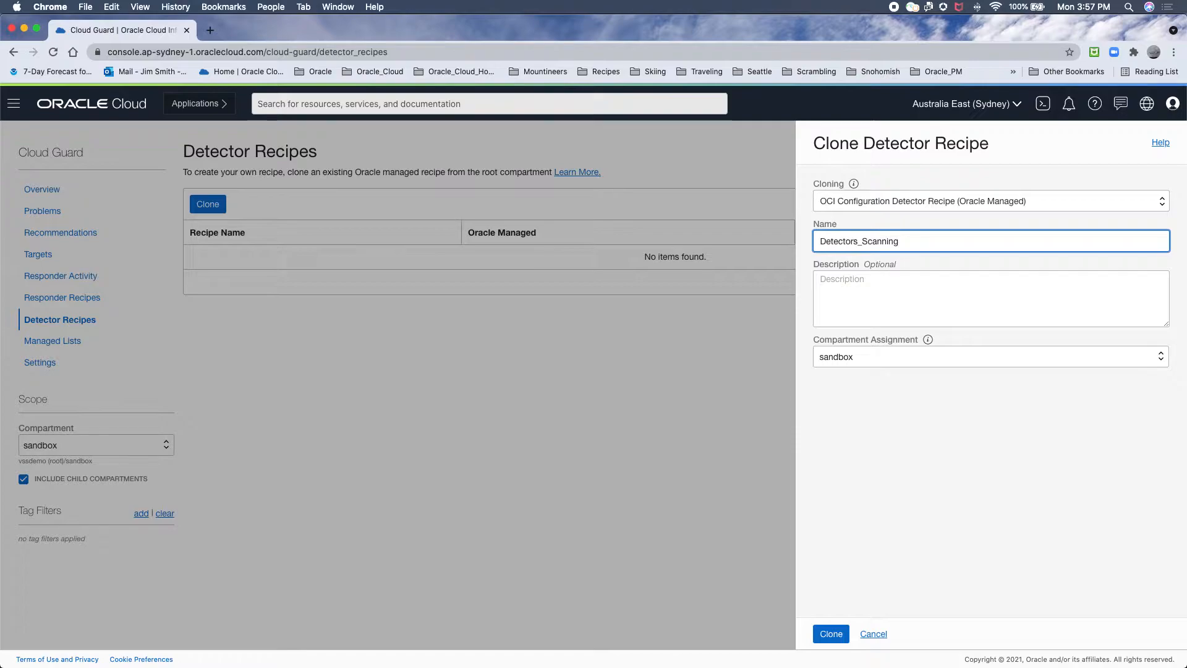
left_click(990, 356)
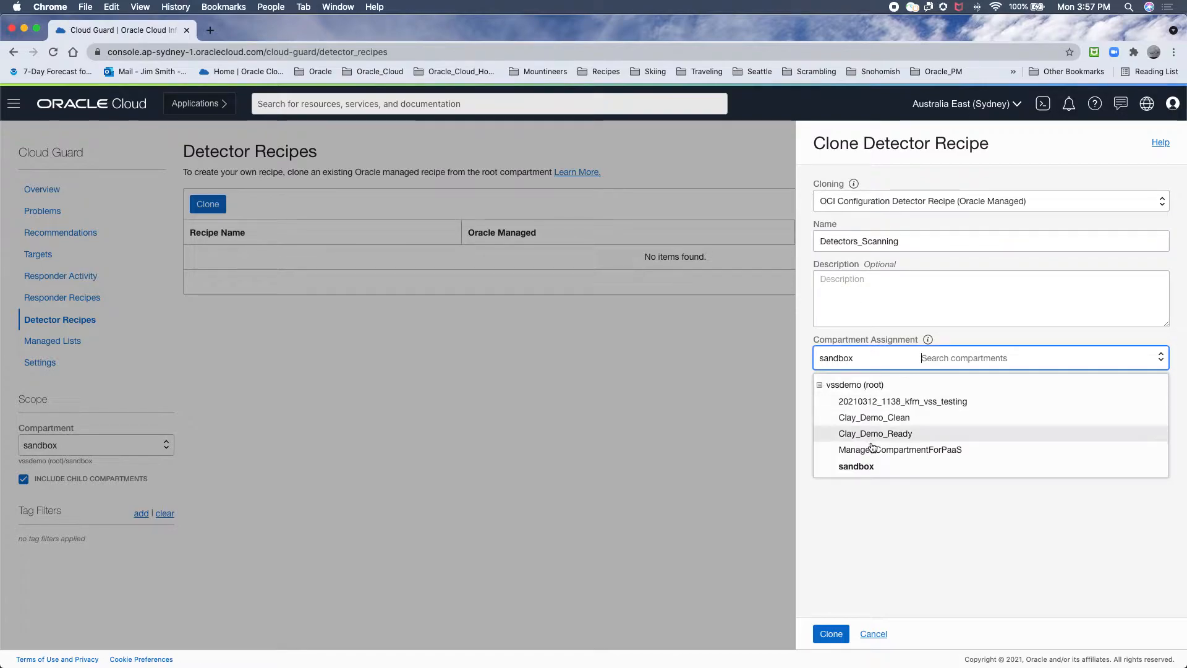
left_click(856, 466)
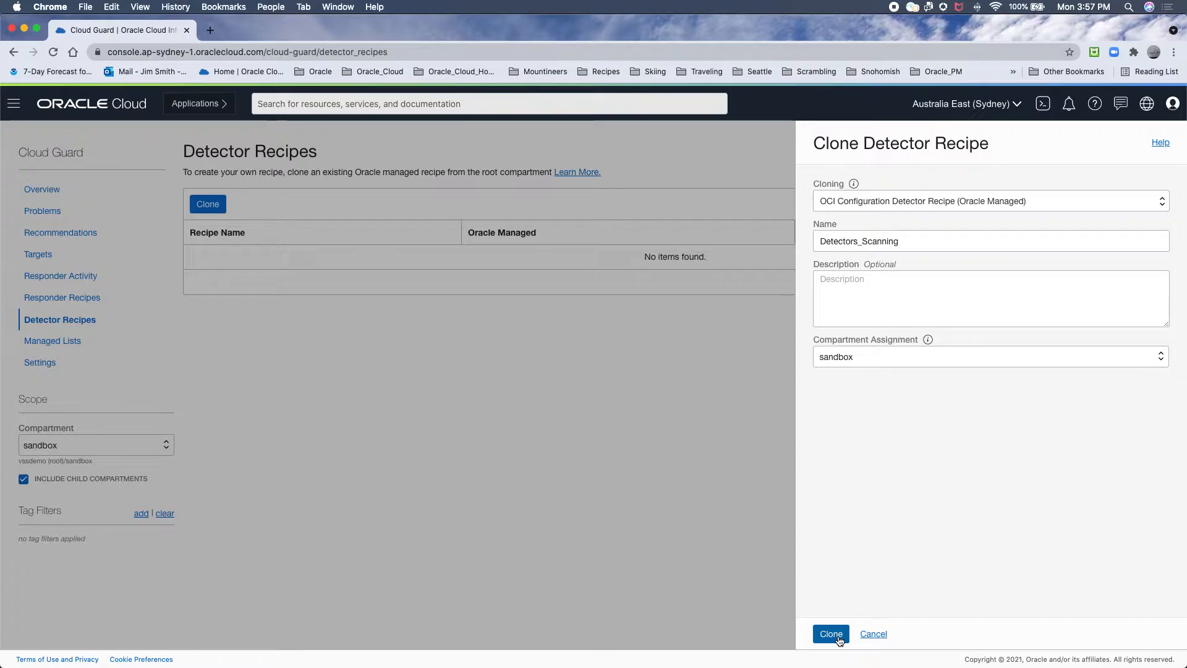
left_click(831, 633)
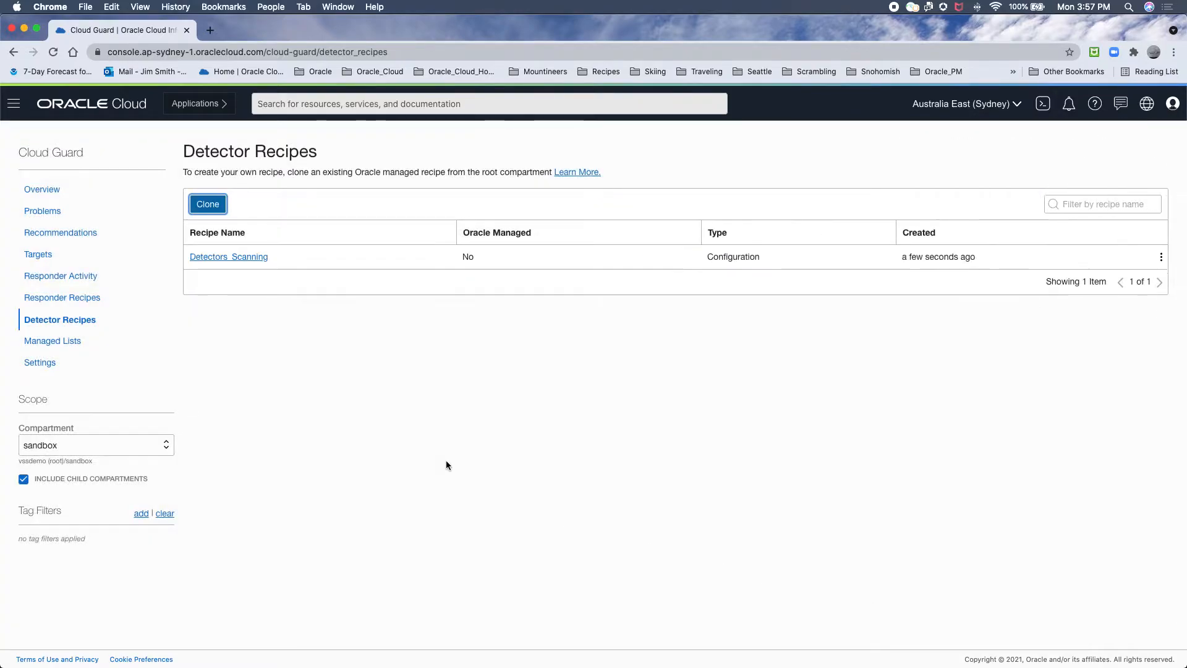
mouse_move(52, 341)
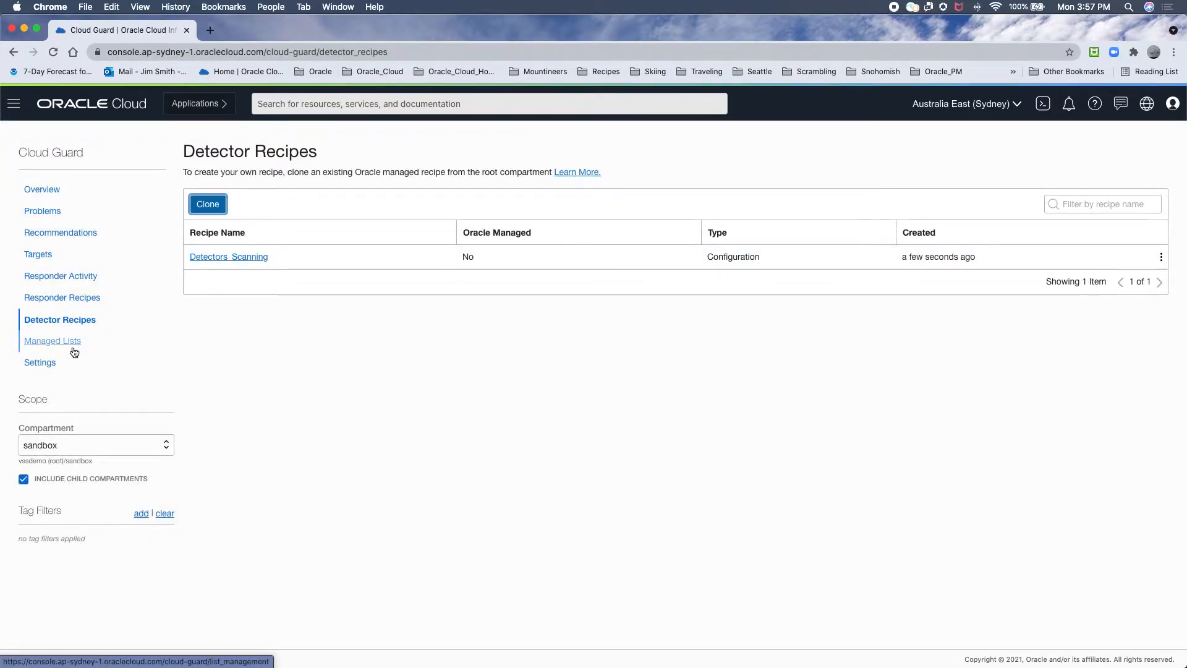
Browse Responder Recipes, then view the Detectors_Scanning recipe's detector rules.
left_click(62, 298)
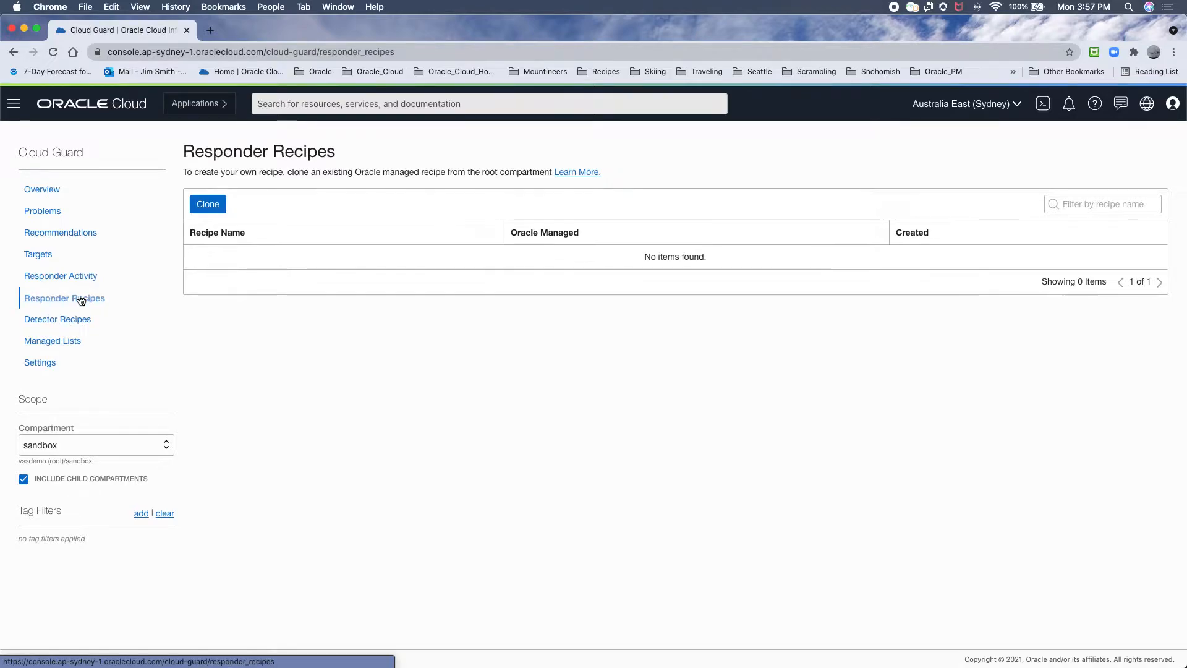
mouse_move(208, 204)
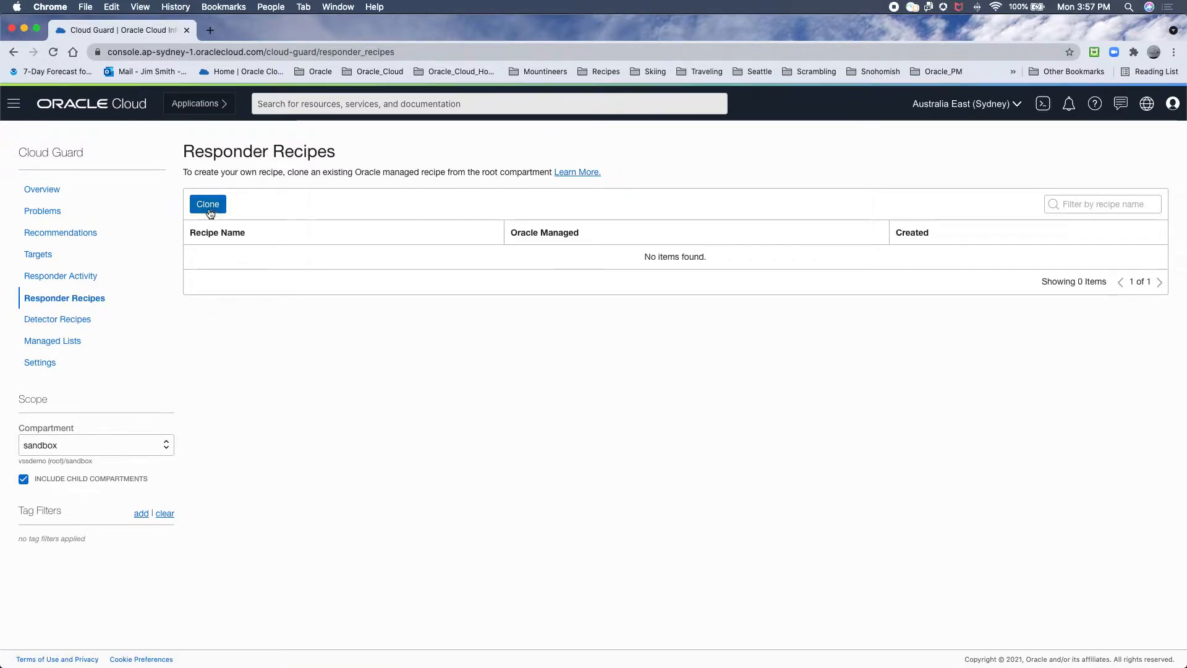
left_click(56, 319)
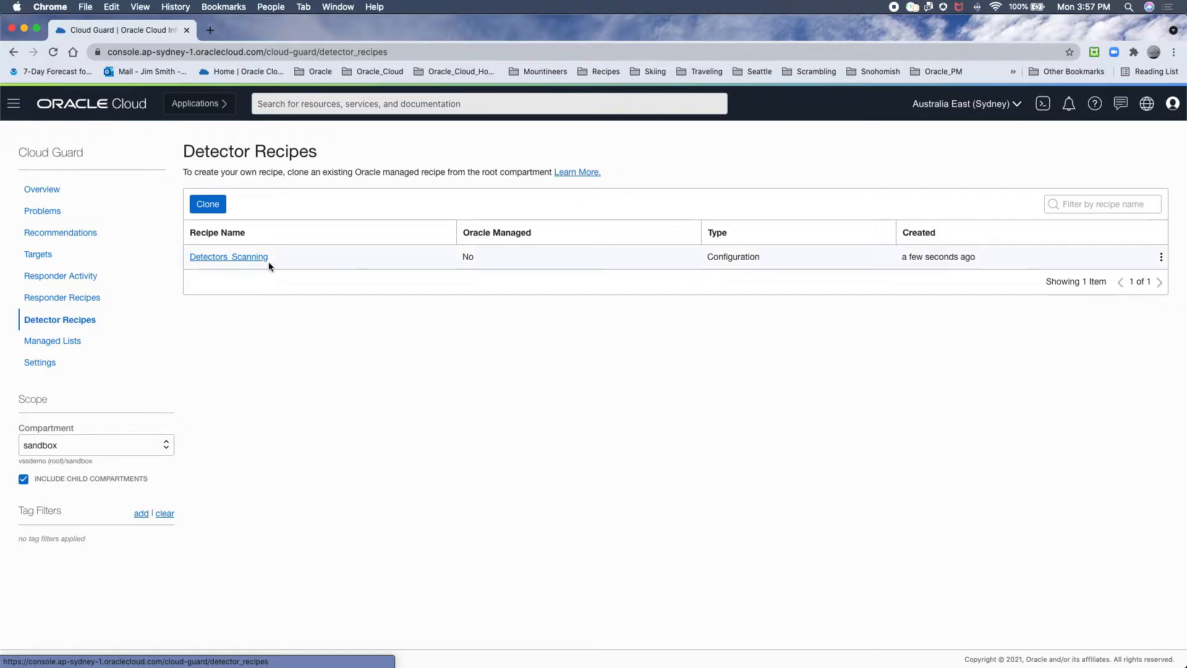
left_click(228, 256)
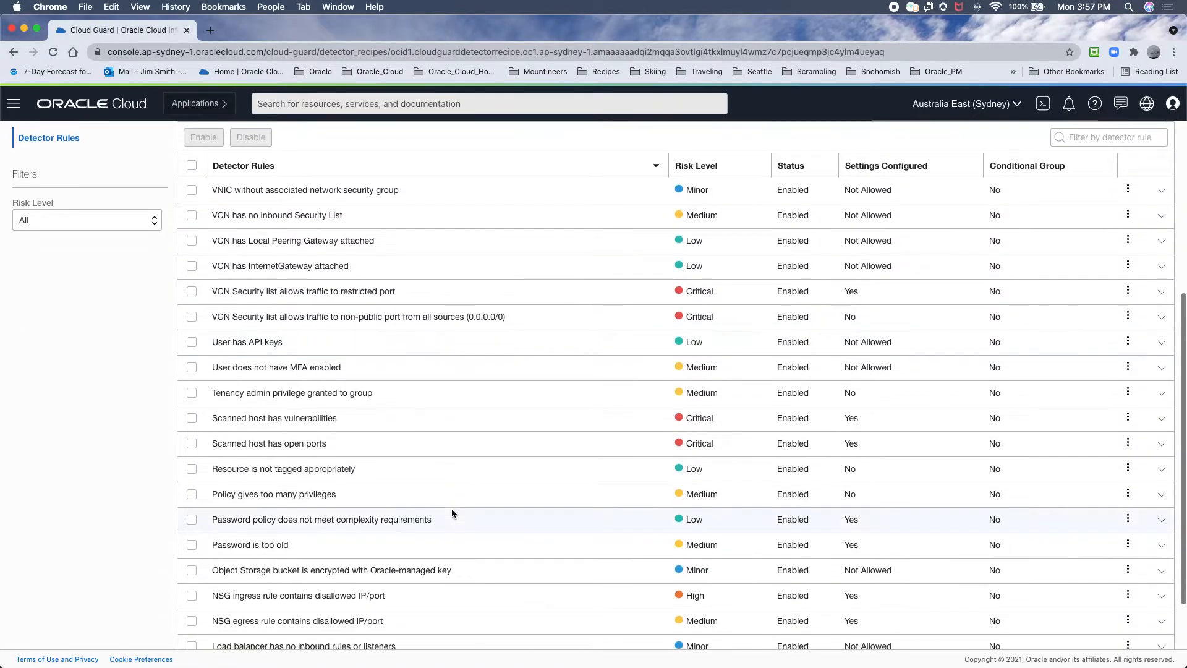
Expand the host vulnerabilities and open ports rules, then begin editing the vulnerabilities rule.
scroll("down", 3)
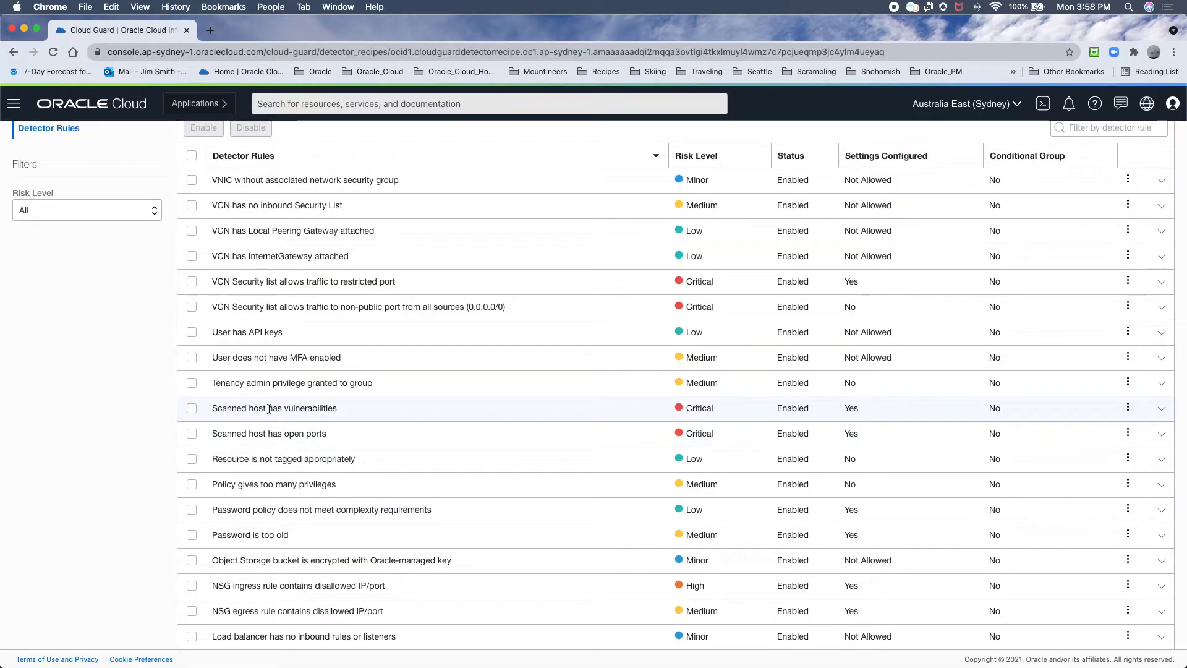
mouse_move(262, 433)
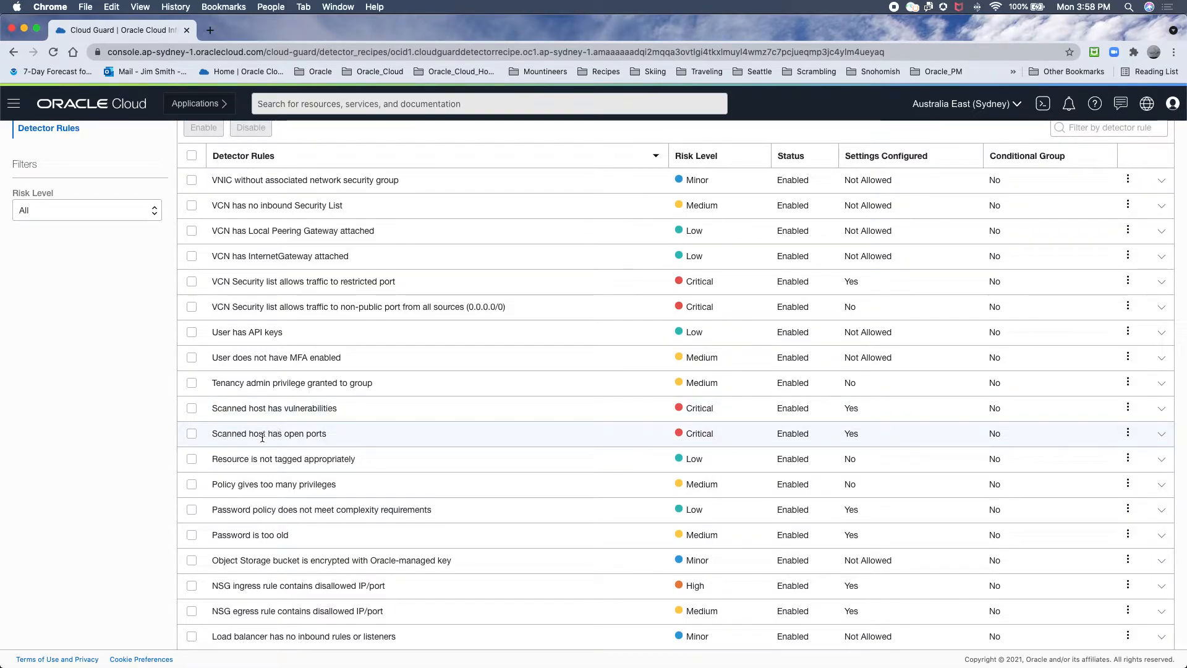
left_click(1162, 408)
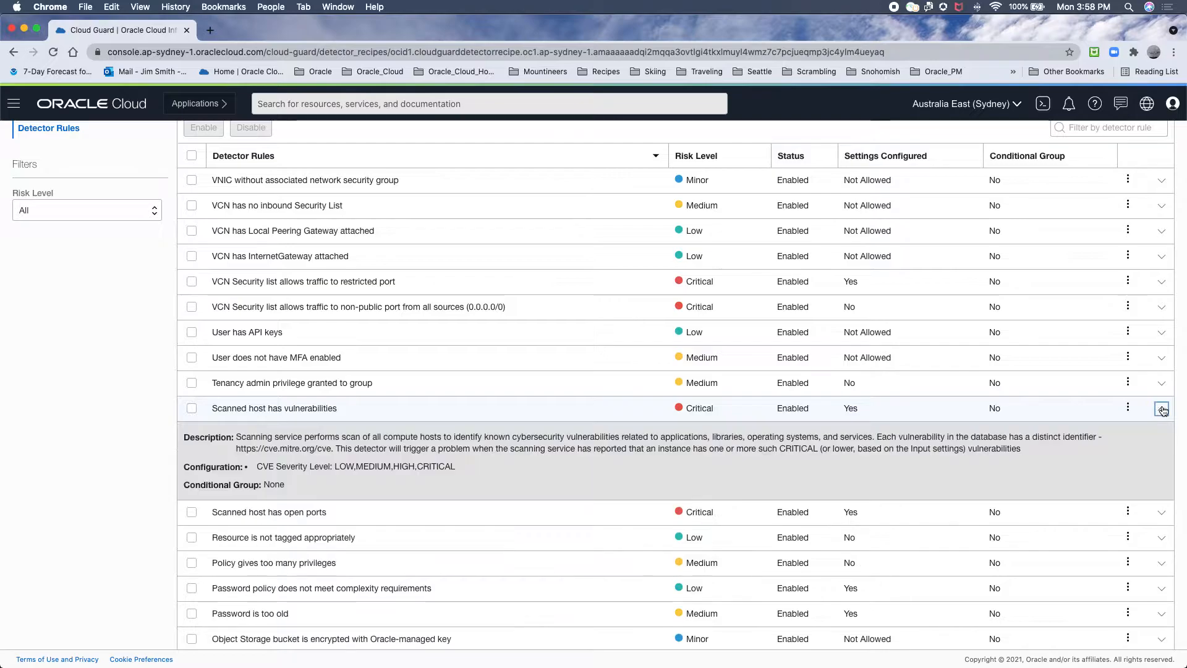
left_click(1161, 512)
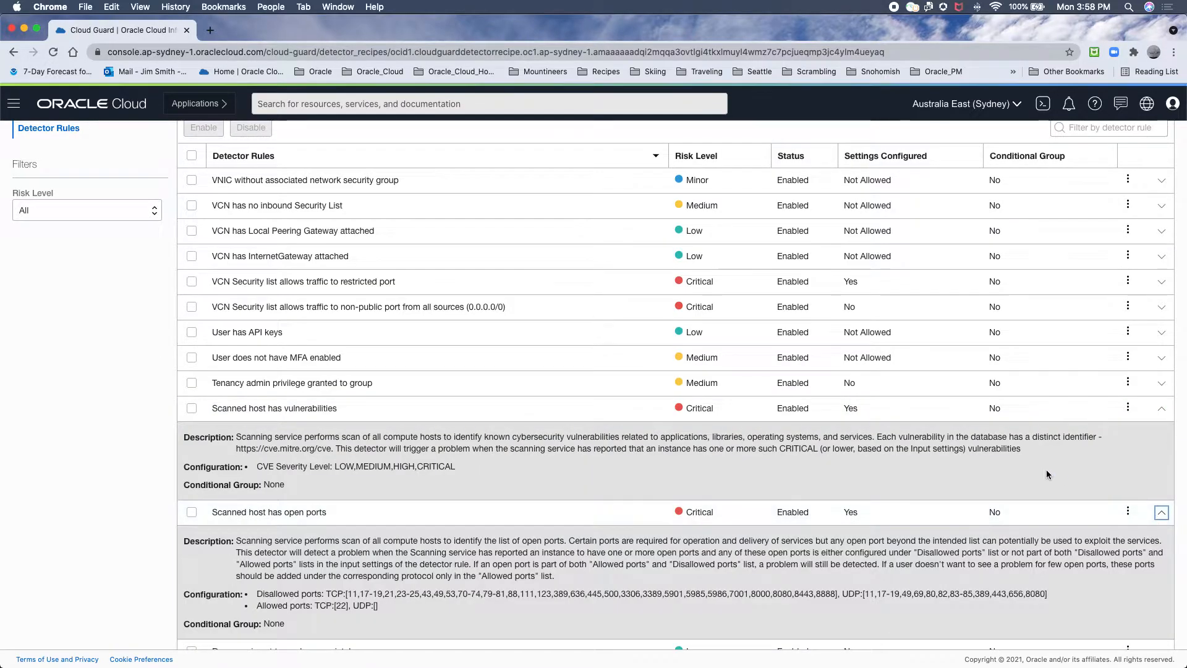
scroll("down", 3)
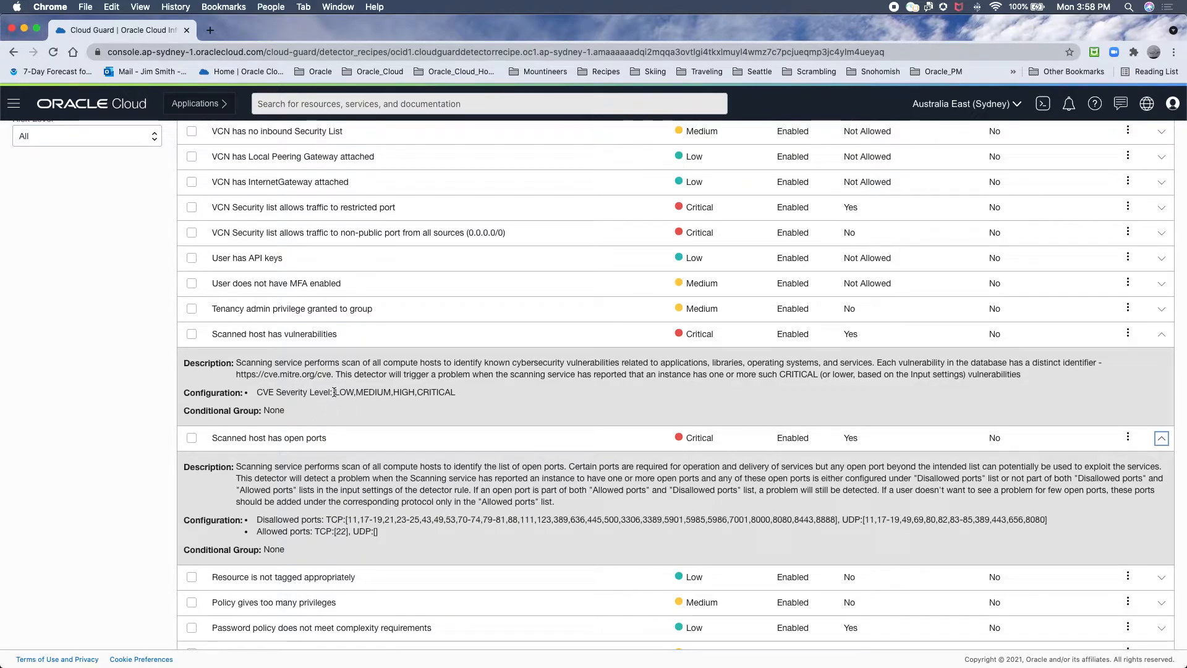
mouse_move(474, 397)
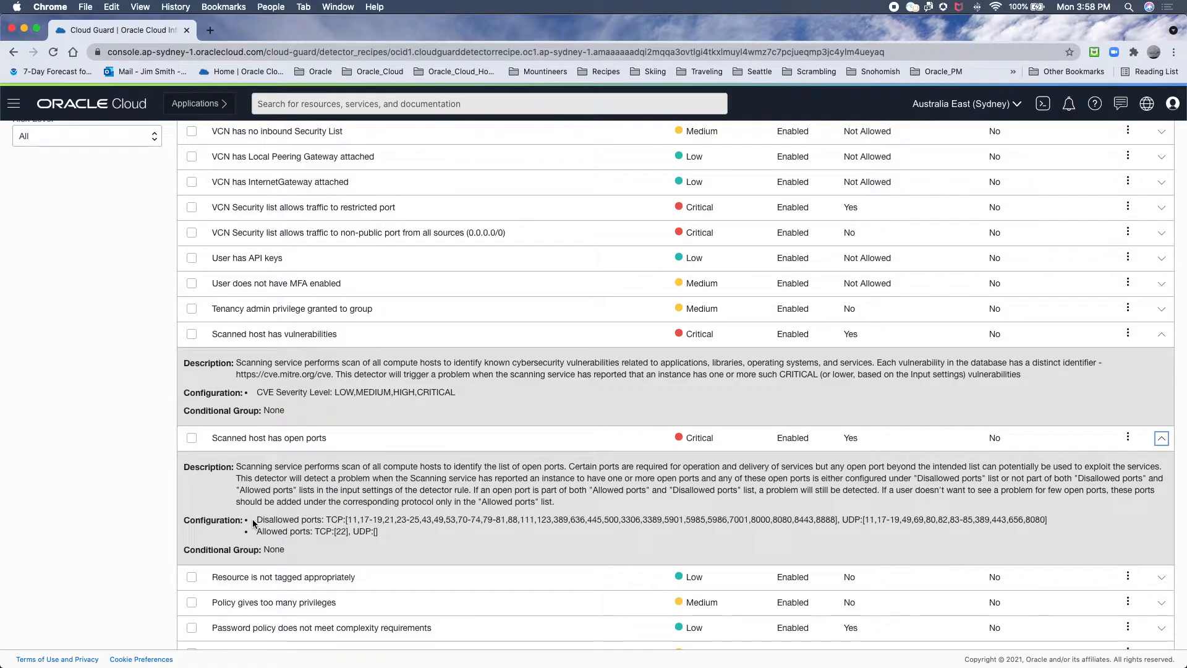
mouse_move(628, 553)
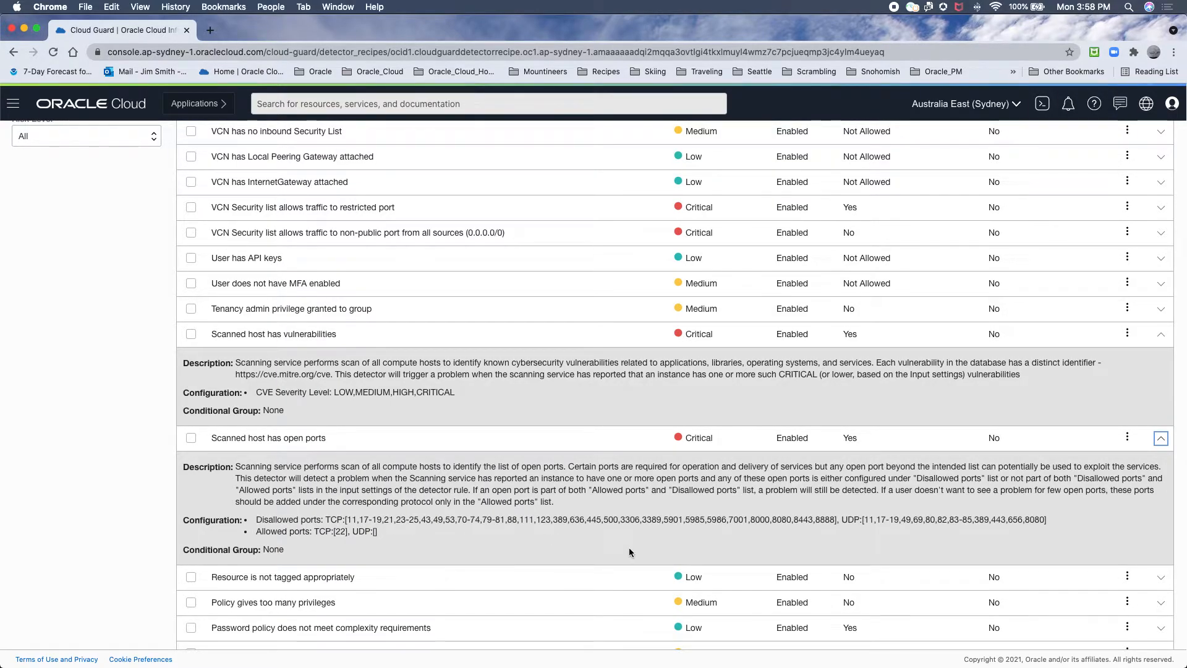
mouse_move(840, 531)
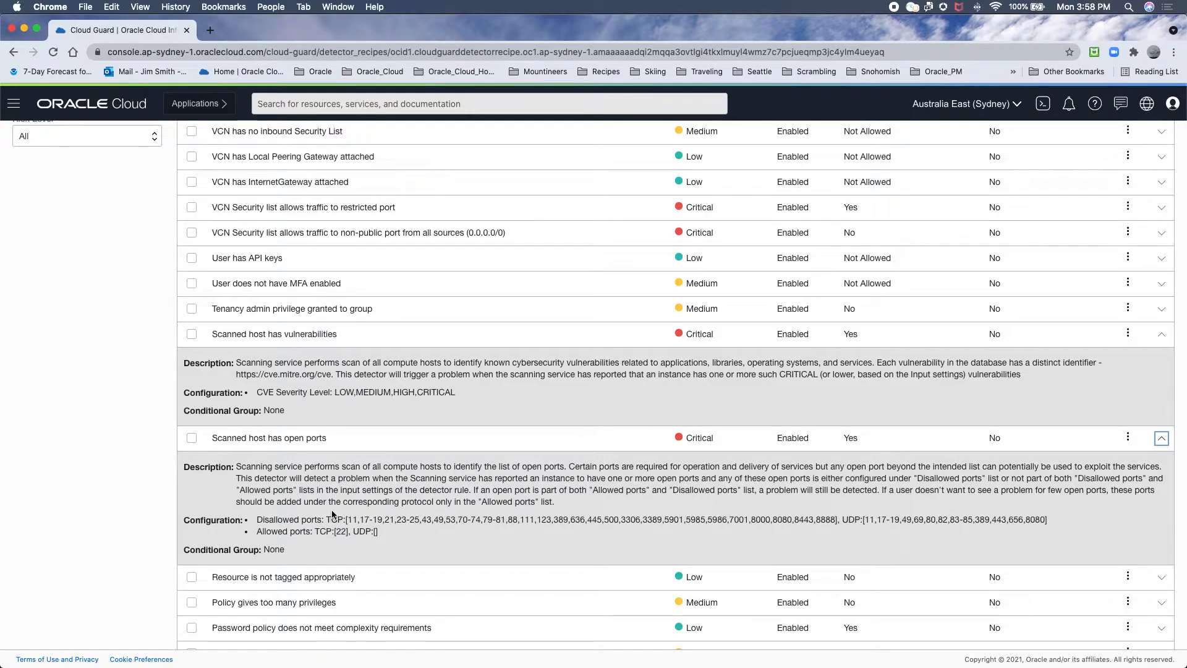
mouse_move(854, 333)
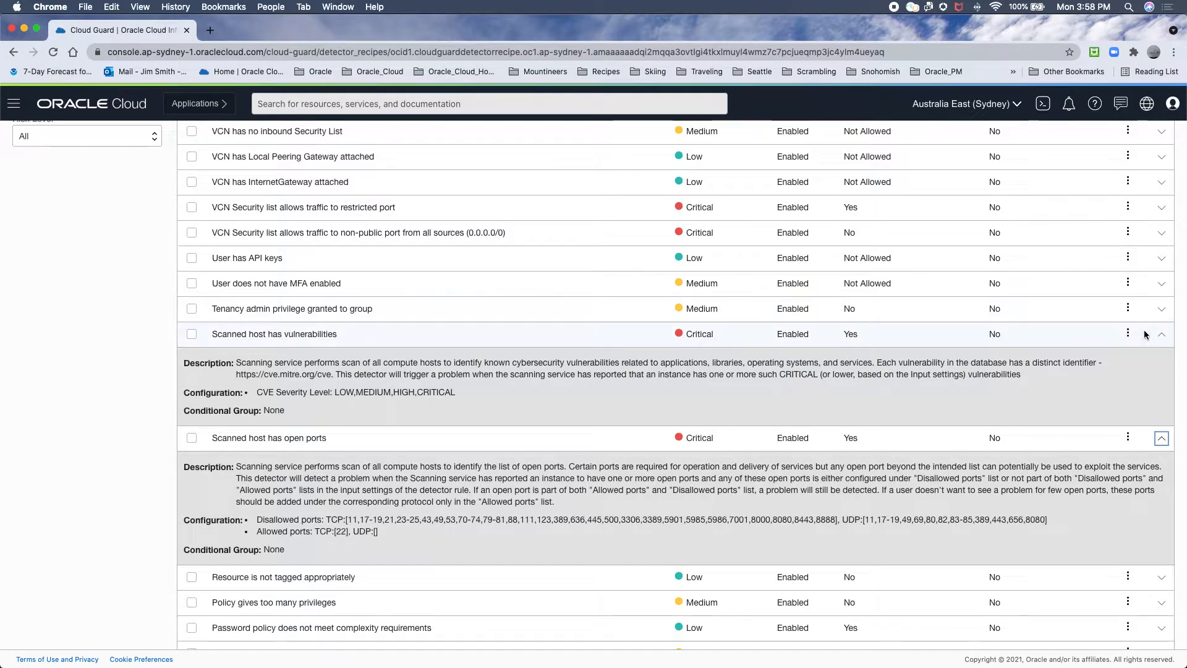
mouse_move(1113, 346)
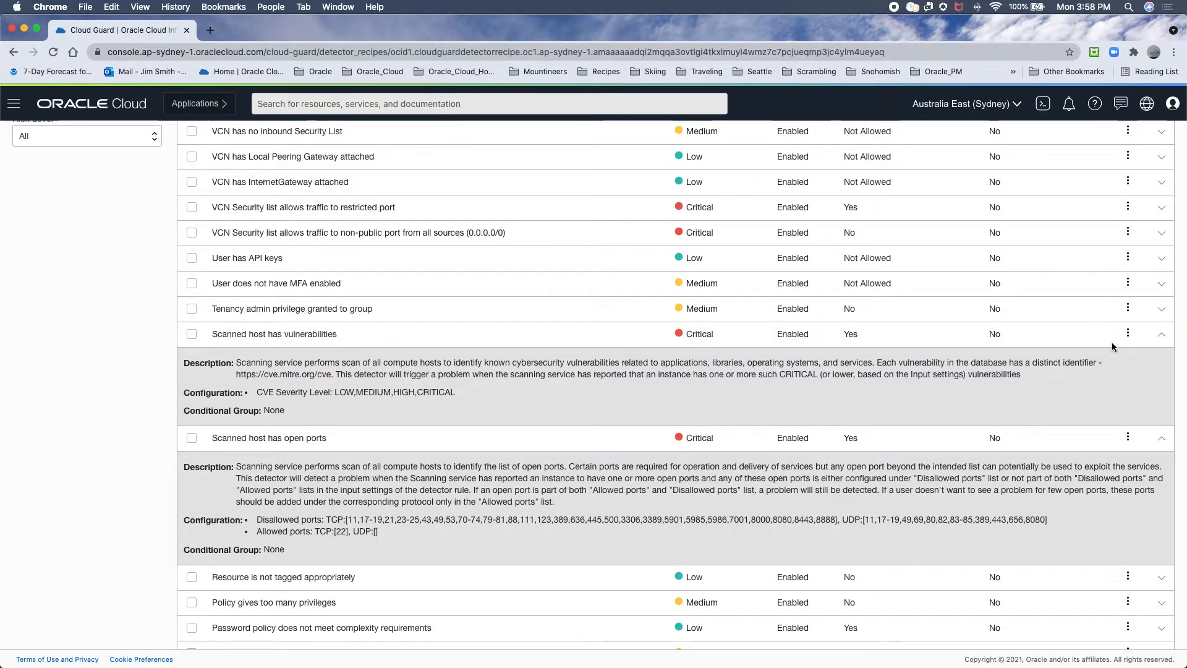
left_click(1128, 334)
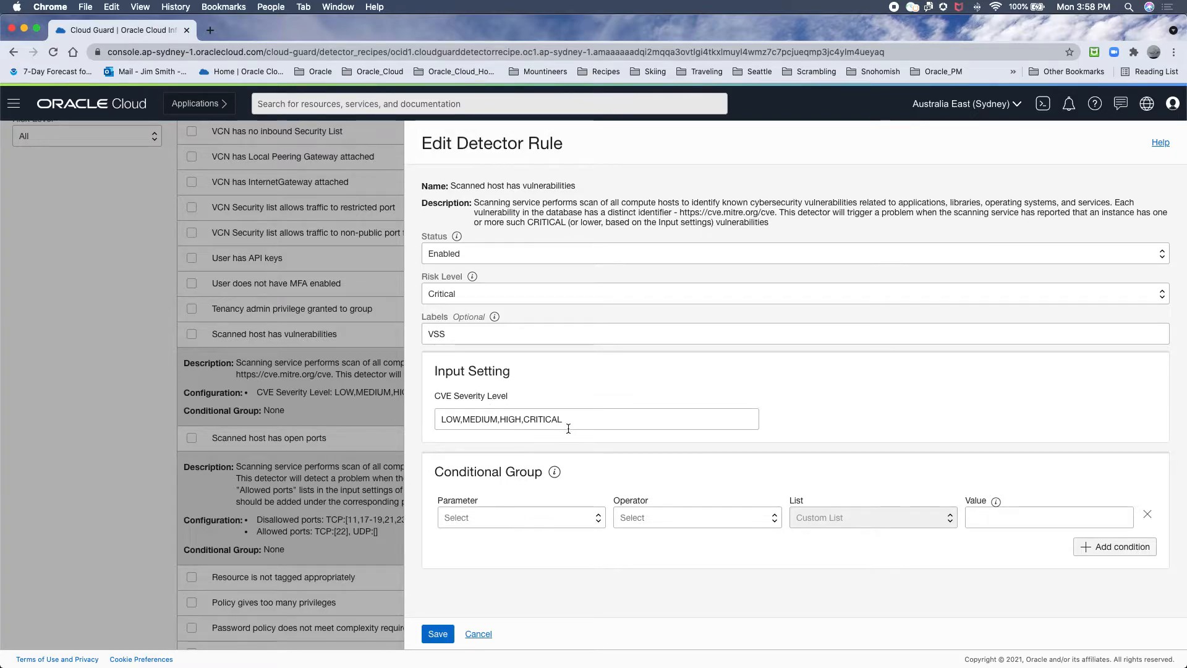
Remove LOW so CVE Severity Level is MEDIUM,HIGH,CRITICAL and save the rule.
double_click(451, 419)
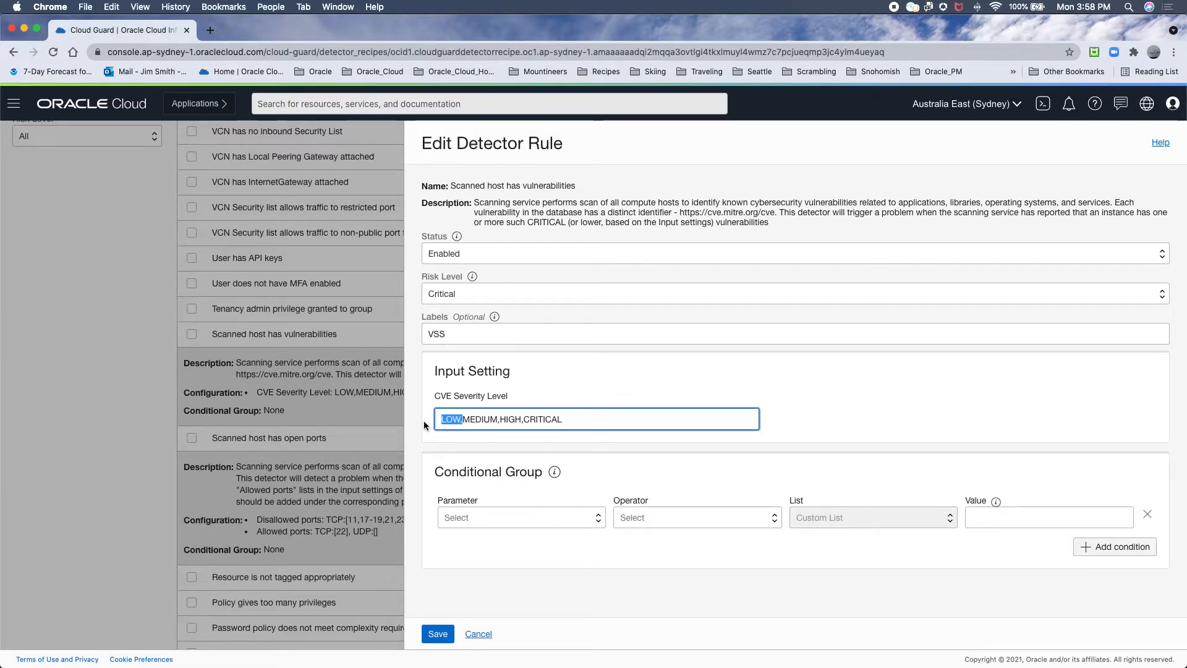
key("Delete")
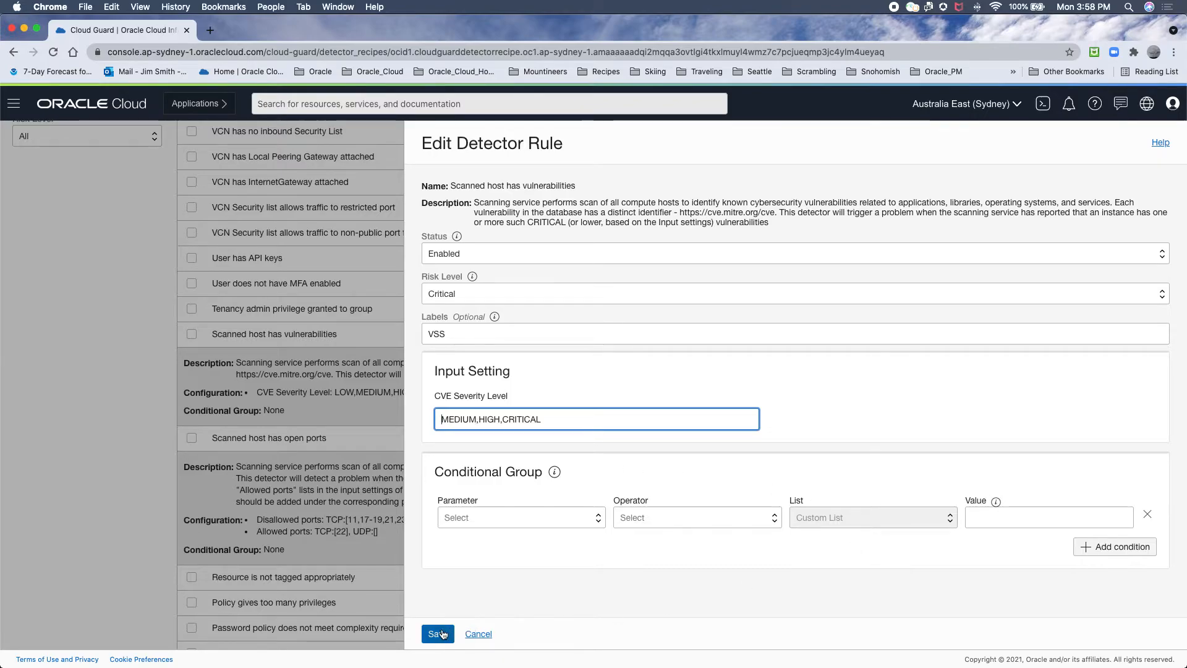
left_click(438, 633)
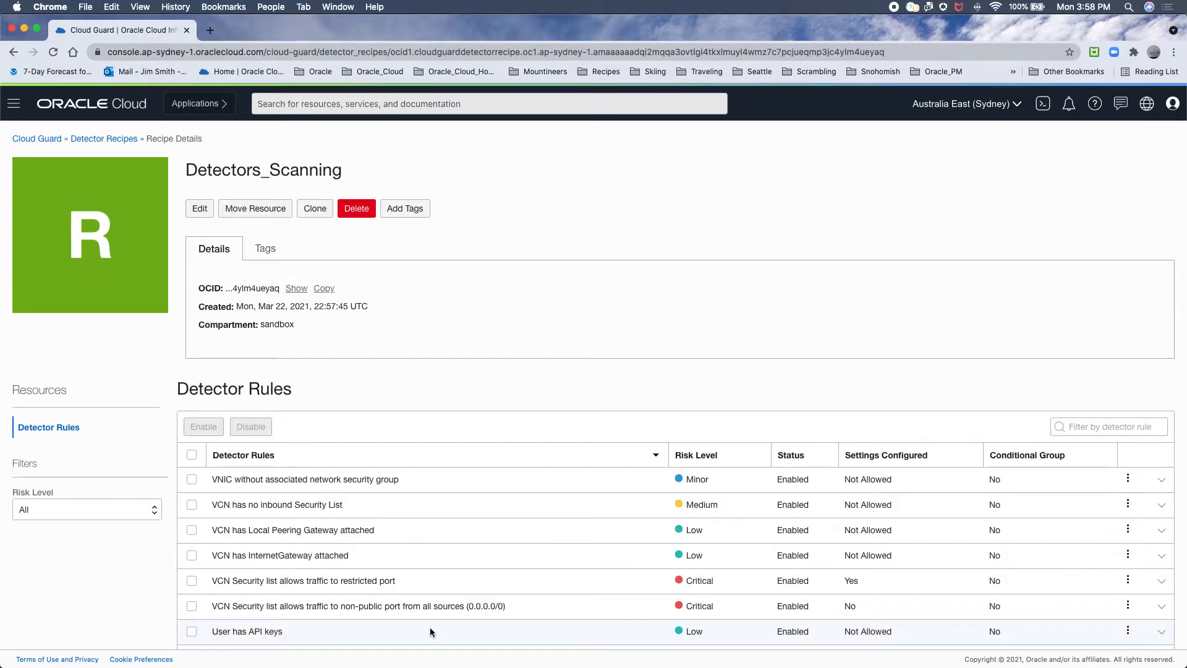
Review the saved rule, then navigate to the empty Cloud Guard Targets list.
scroll("down", 3)
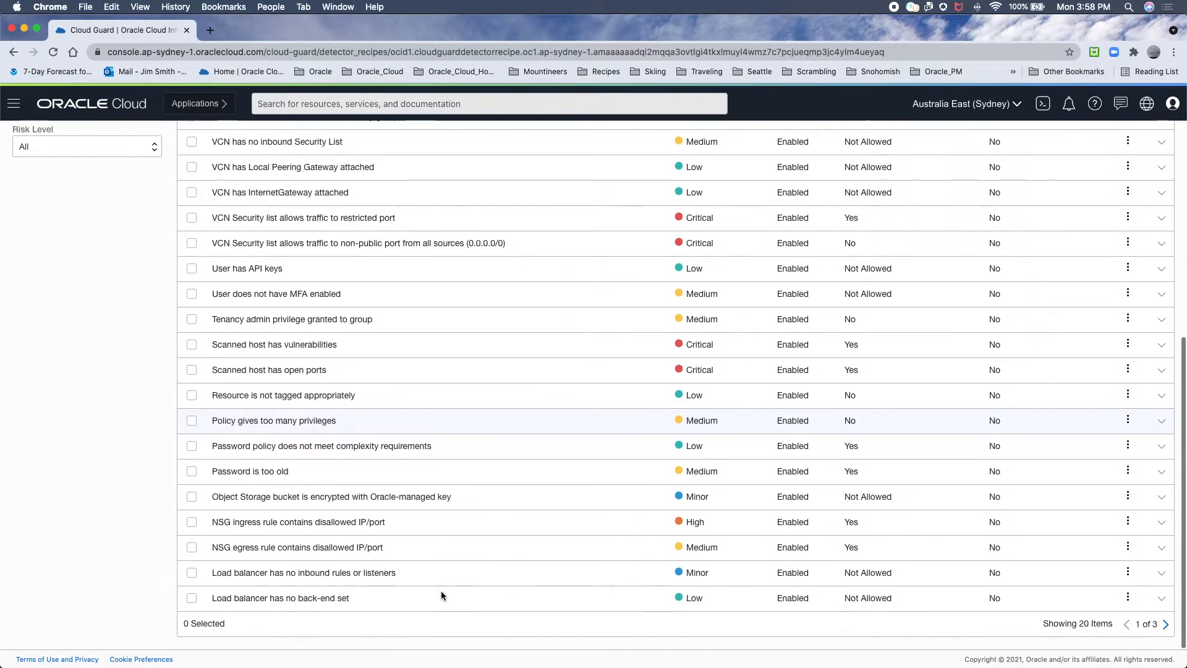
mouse_move(241, 407)
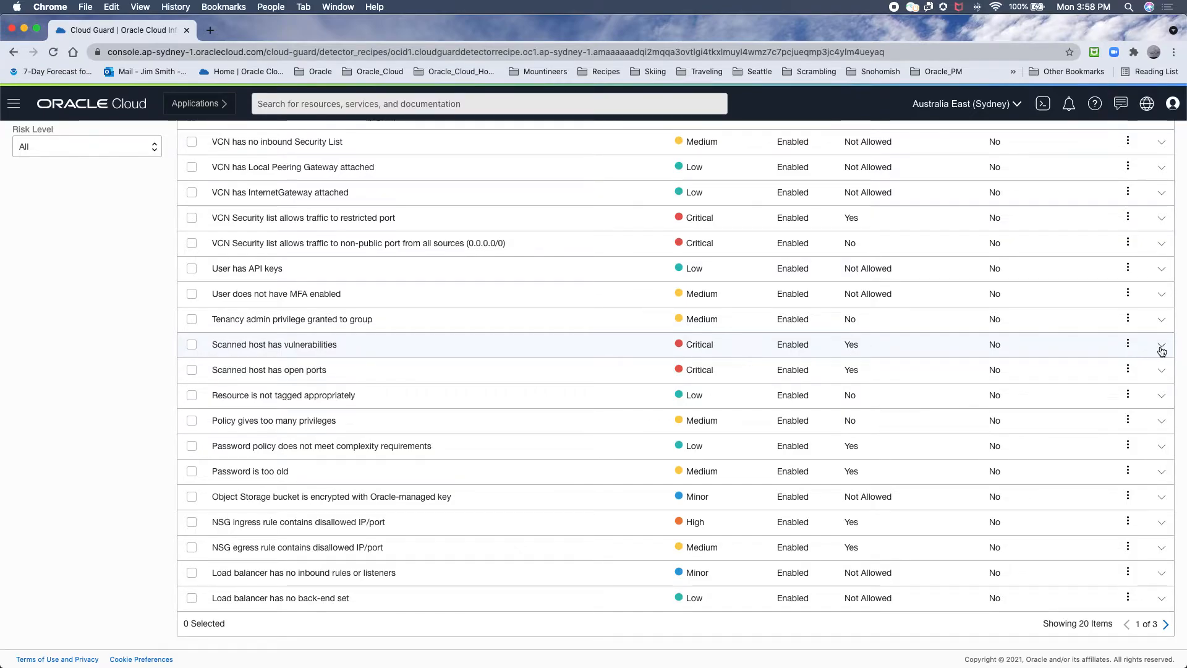
left_click(1161, 345)
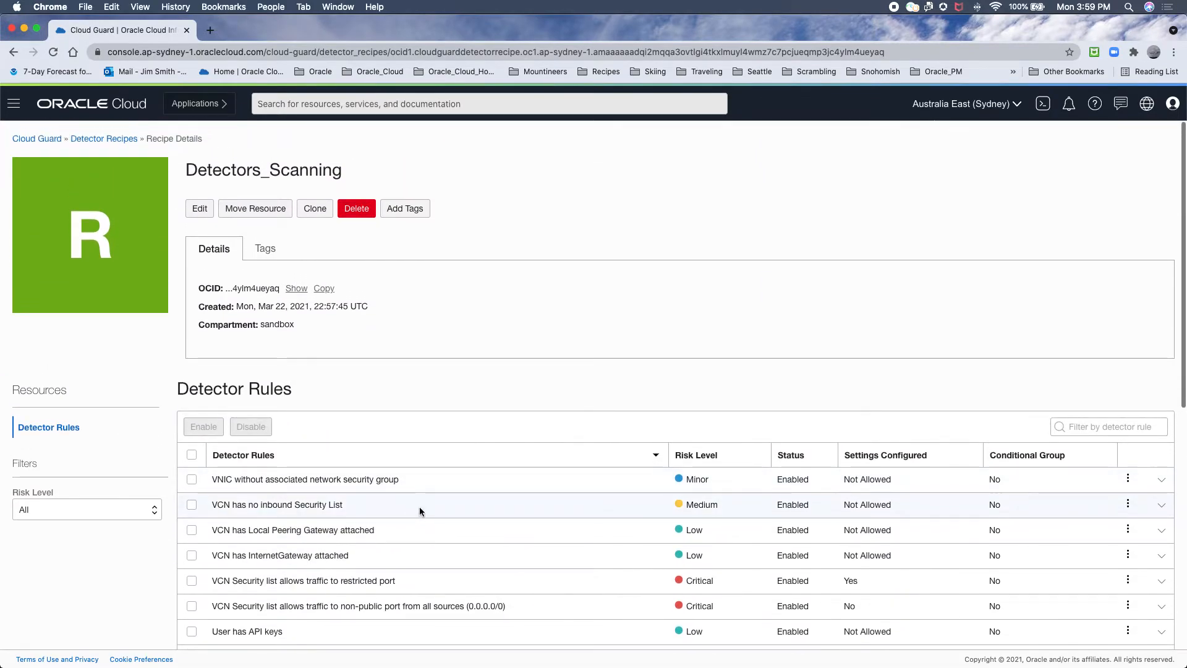
left_click(104, 139)
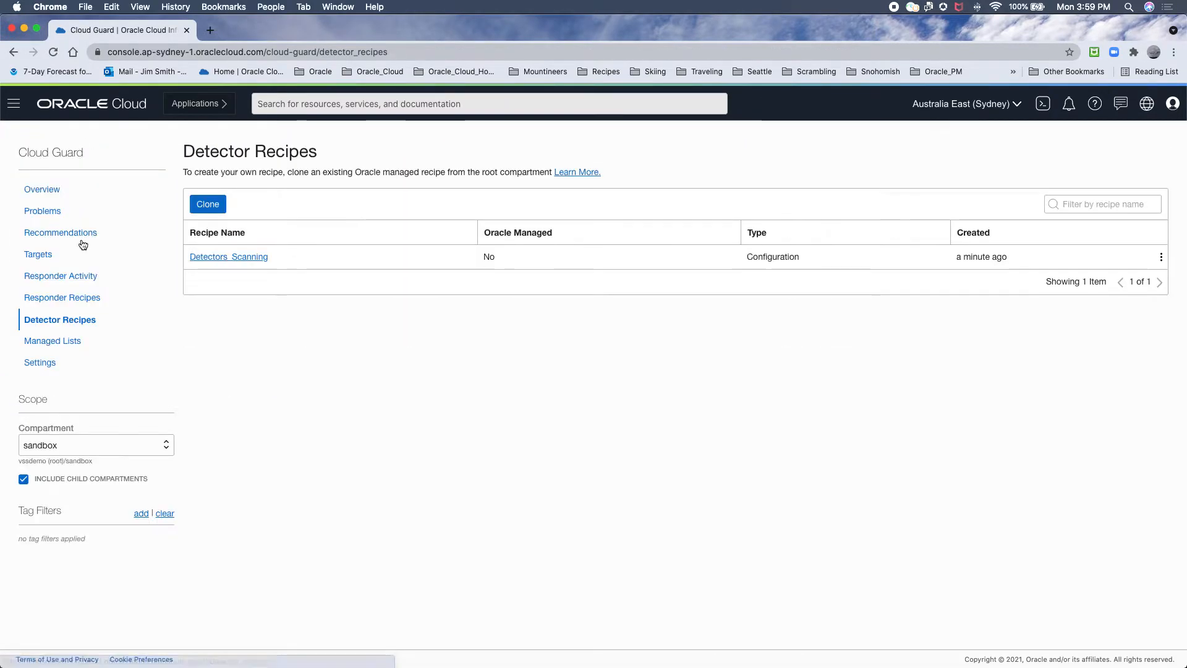
mouse_move(61, 276)
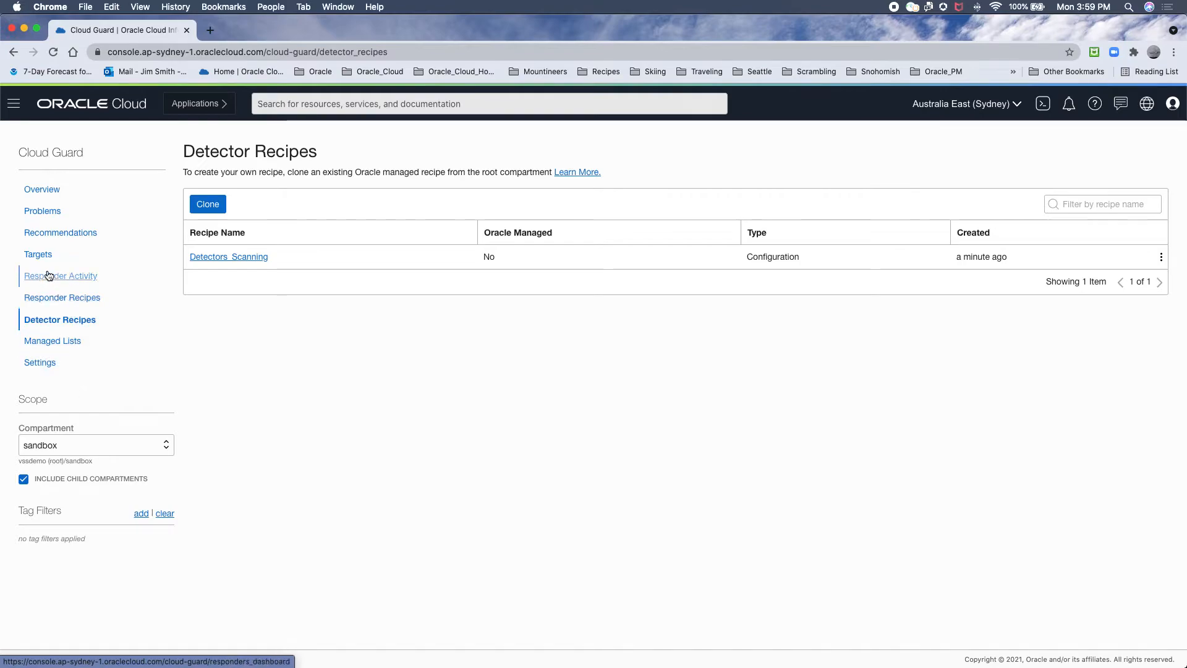
left_click(39, 255)
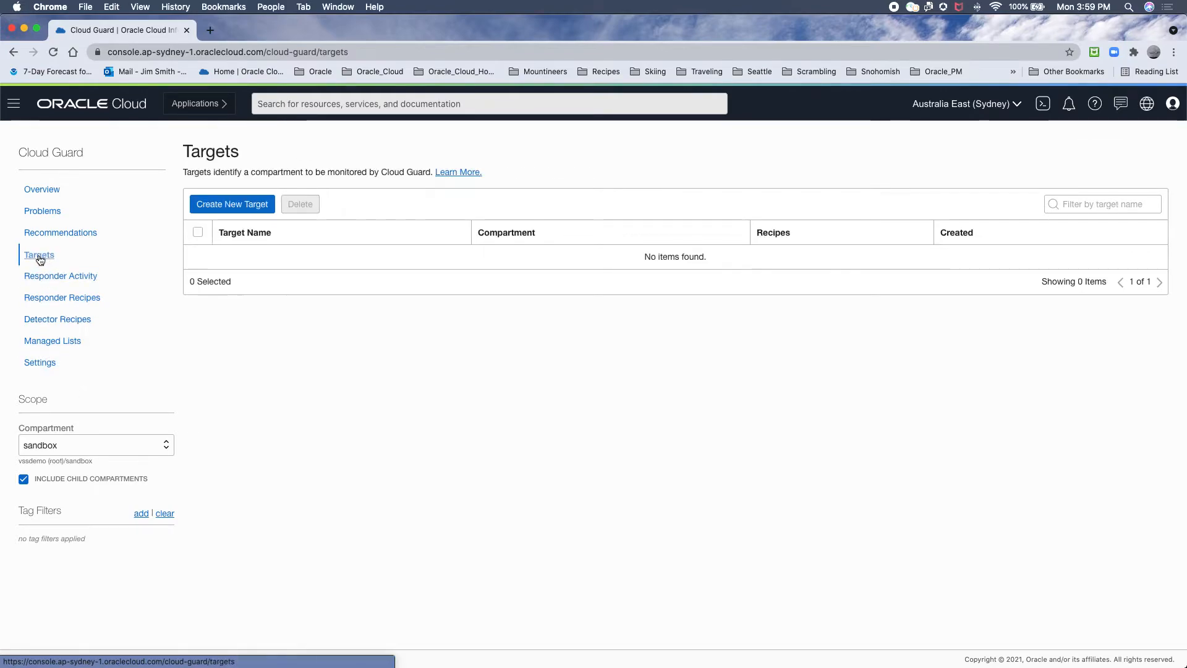
Create Sandbox_Target in sandbox with Detectors_Scanning plus Oracle-managed activity and responder recipes.
left_click(231, 204)
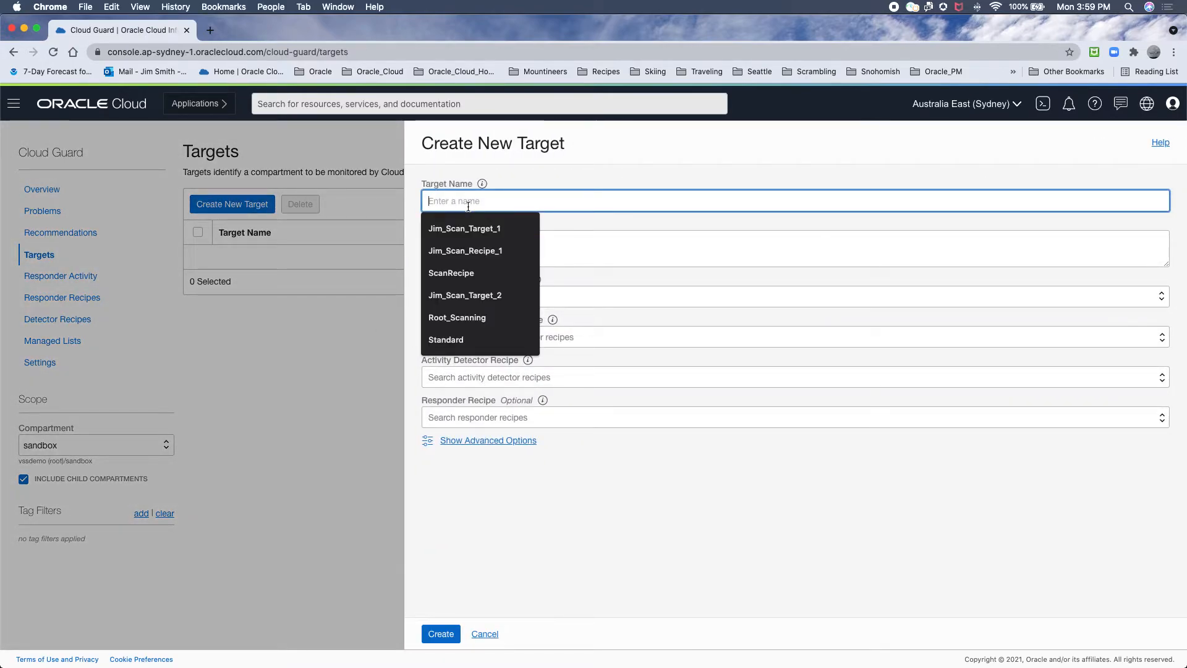
type("CG_")
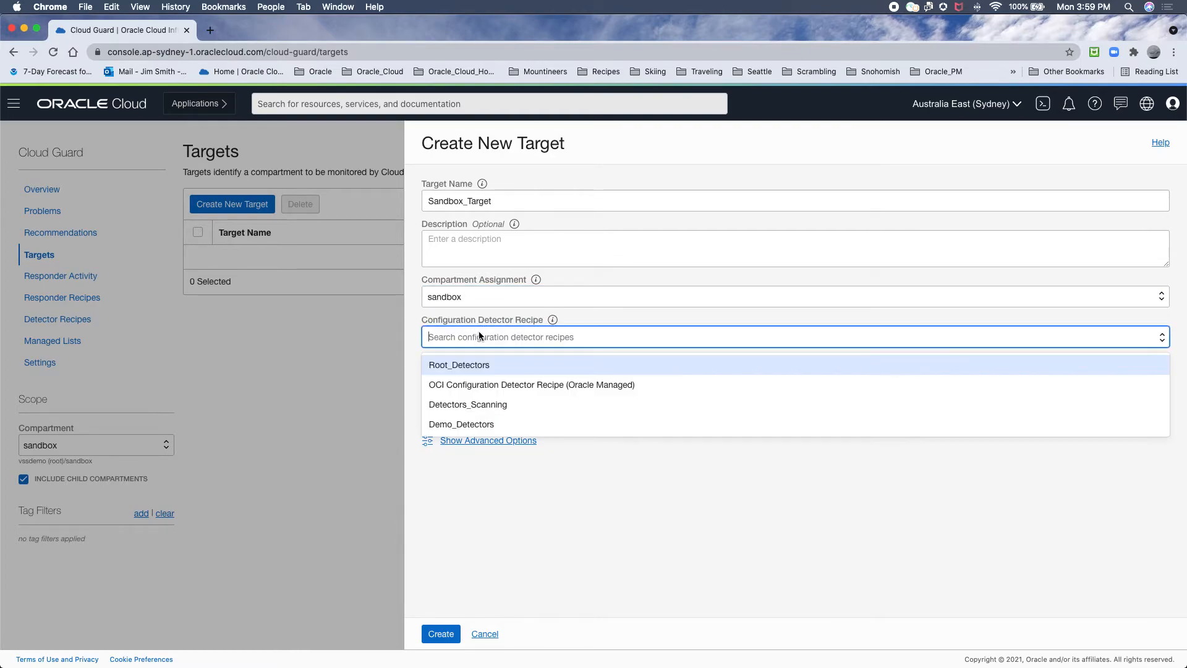
mouse_move(468, 403)
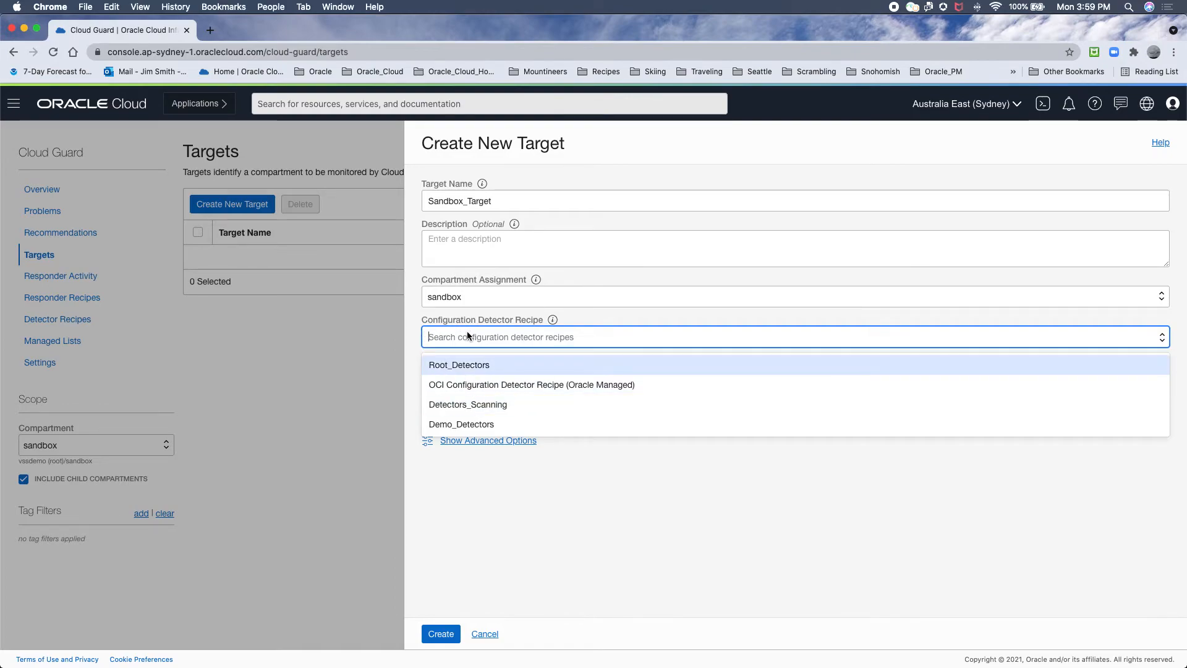
mouse_move(467, 403)
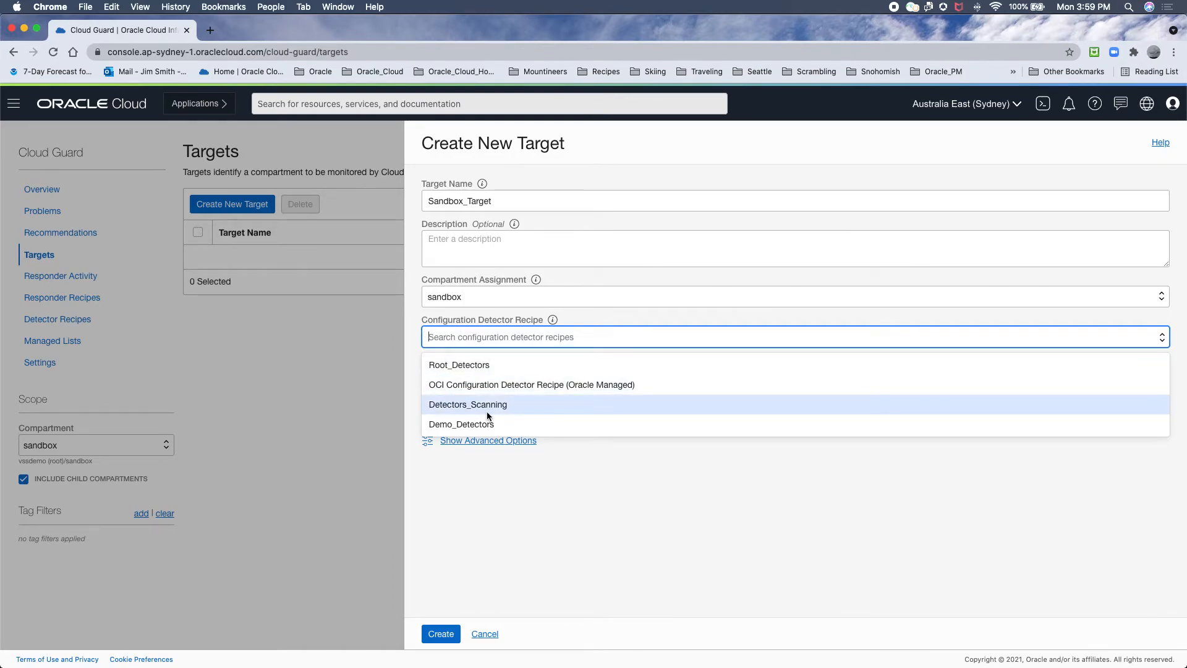
left_click(467, 403)
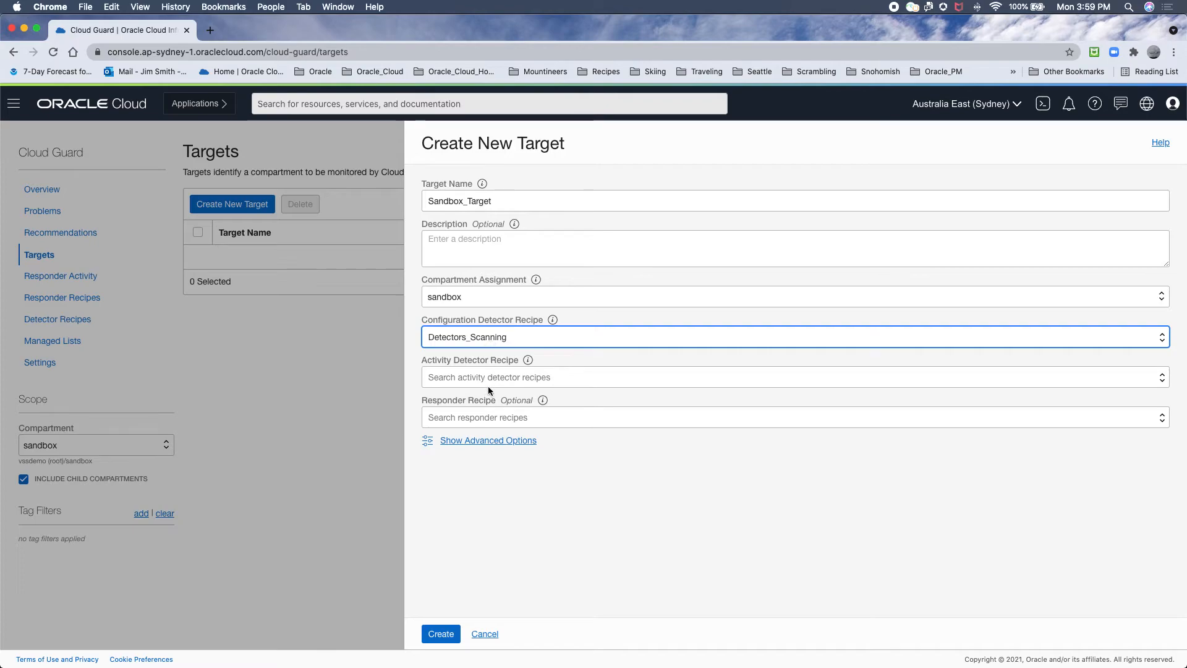
left_click(795, 377)
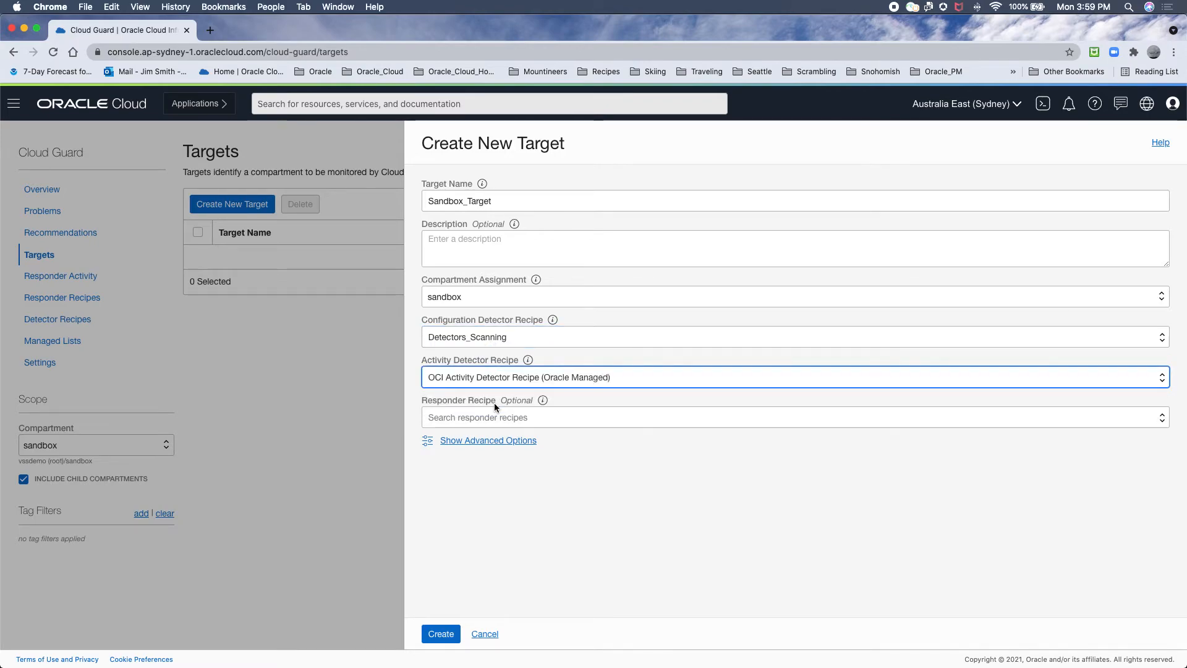
left_click(795, 416)
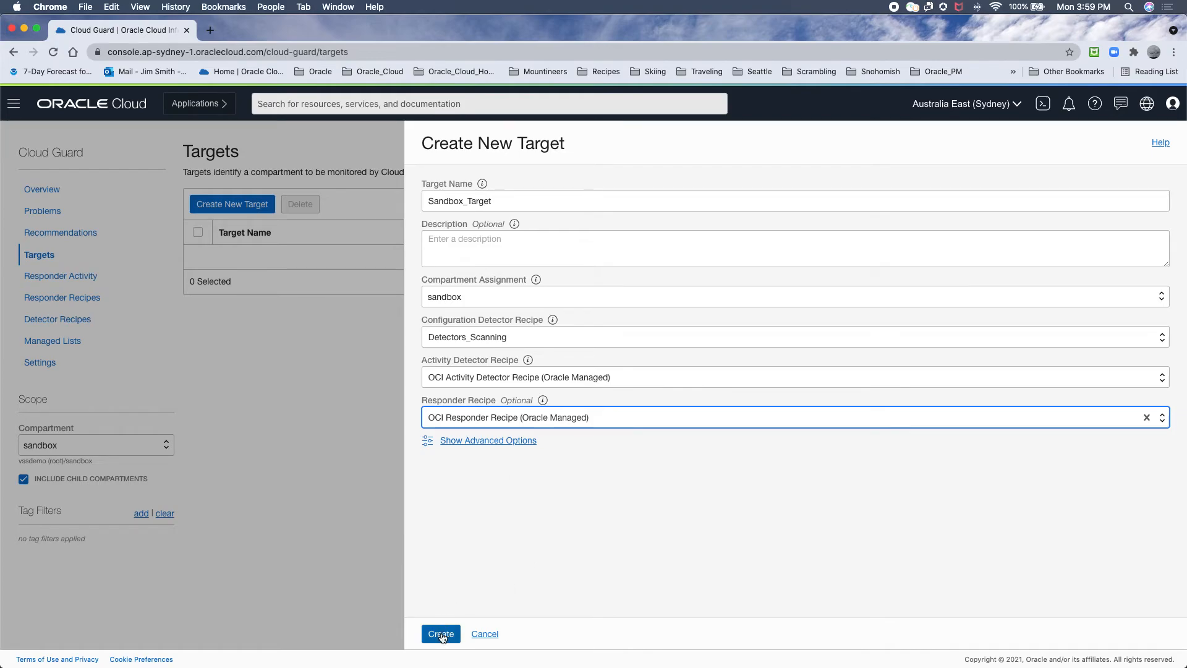
left_click(440, 633)
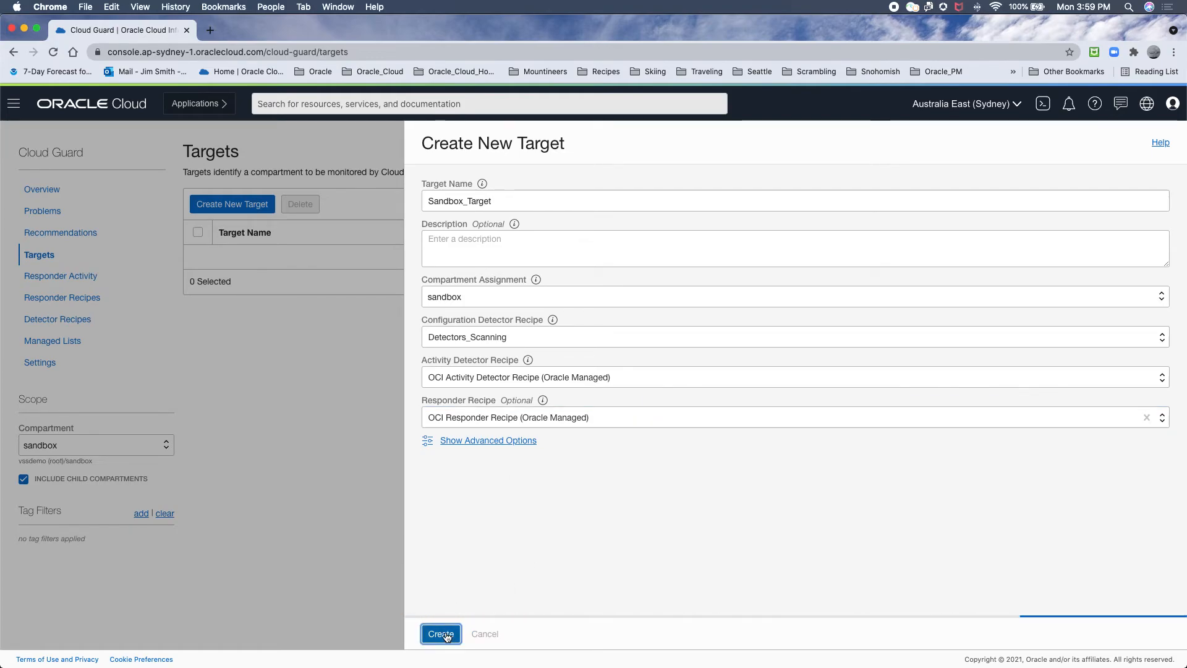
Finish submitting the target and return to the Targets list showing Sandbox_Target.
left_click(440, 633)
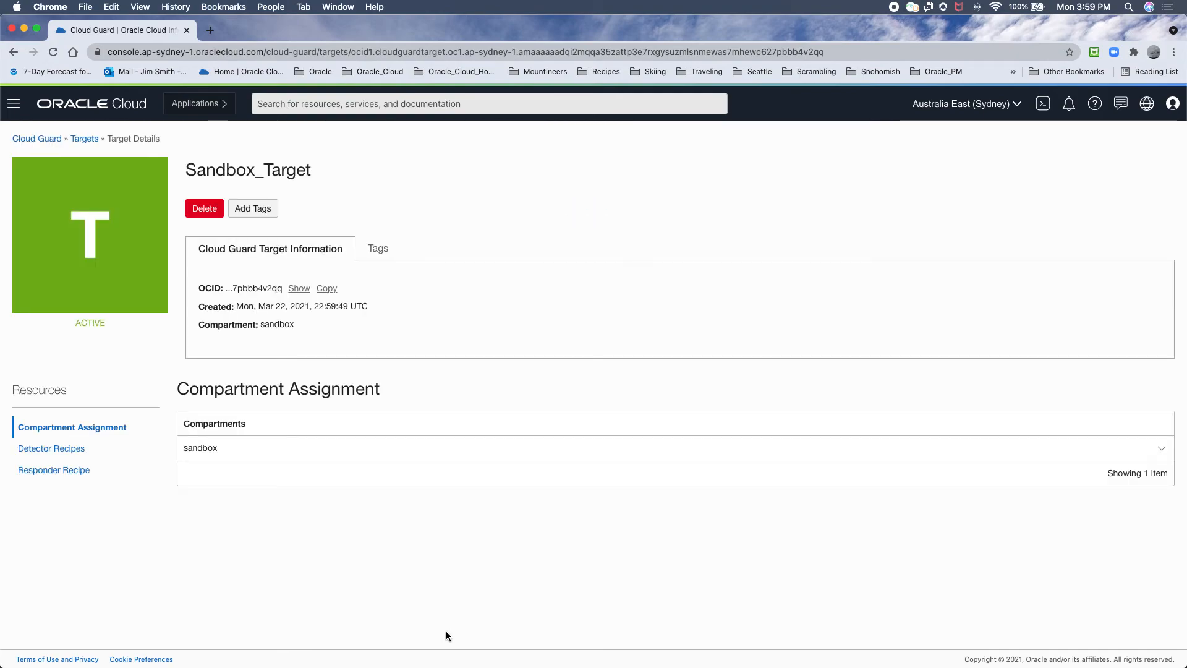
mouse_move(224, 467)
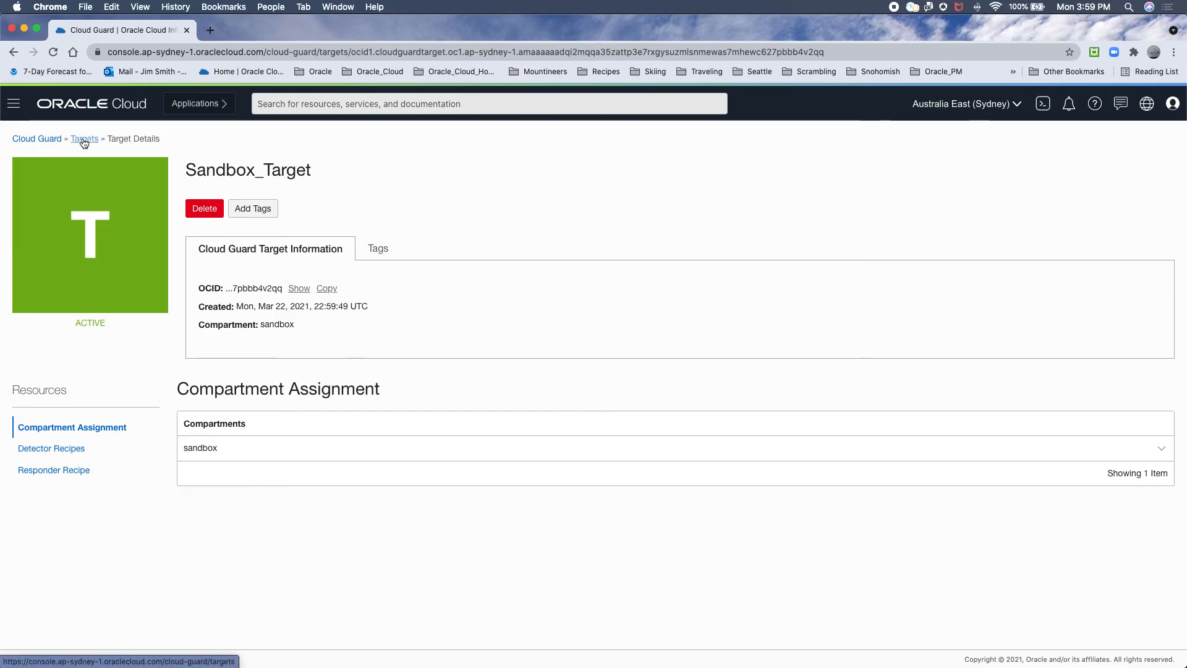
left_click(84, 139)
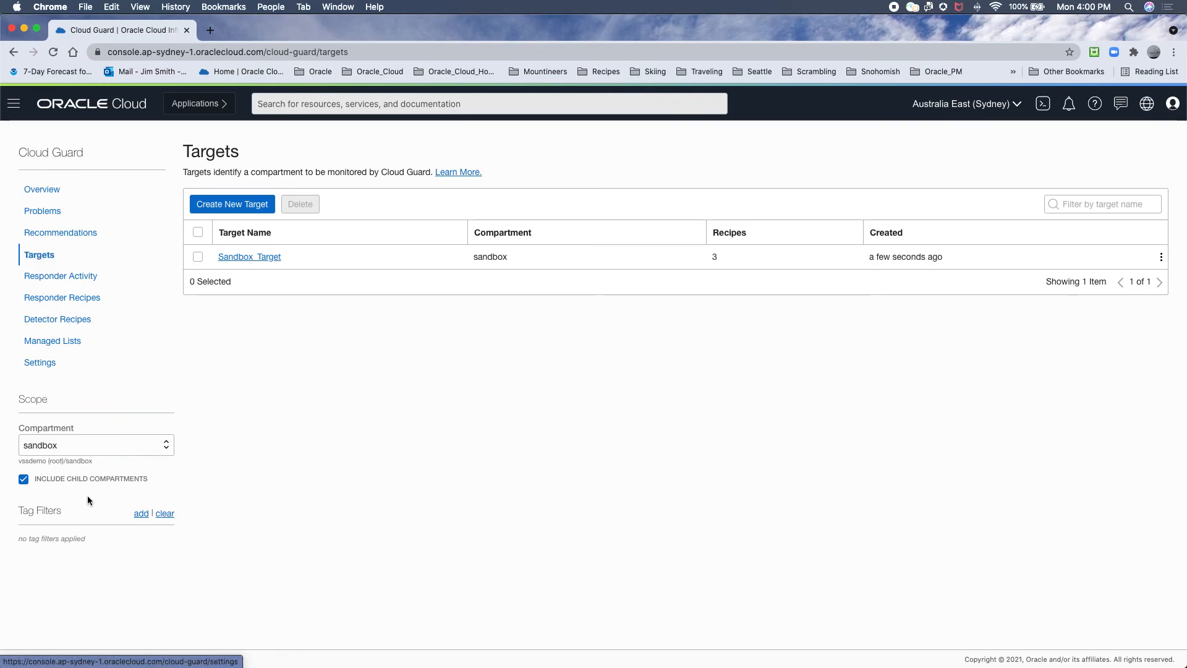
View the Cloud Guard Problems page, which reports no results yet.
left_click(42, 211)
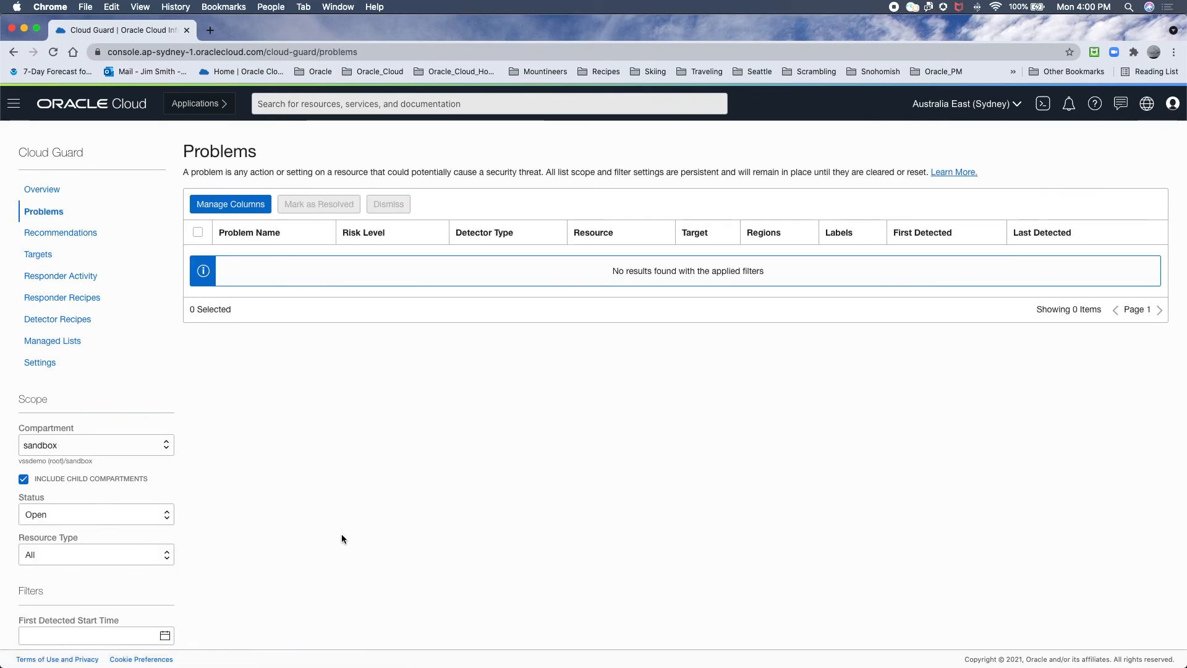
mouse_move(331, 288)
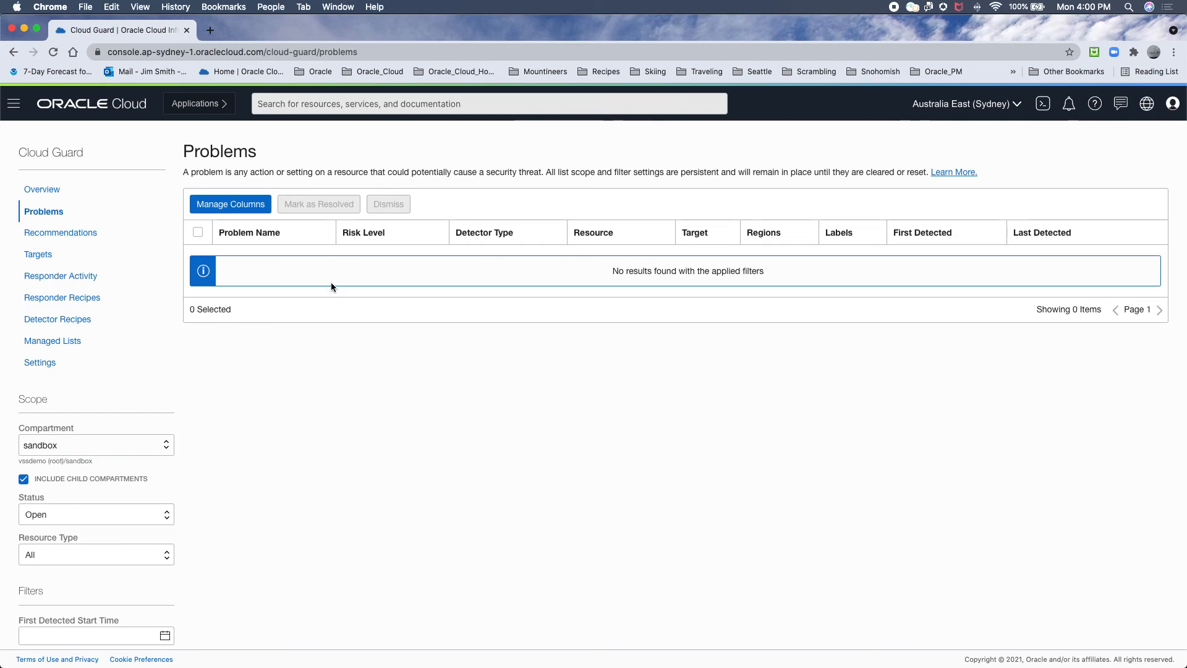